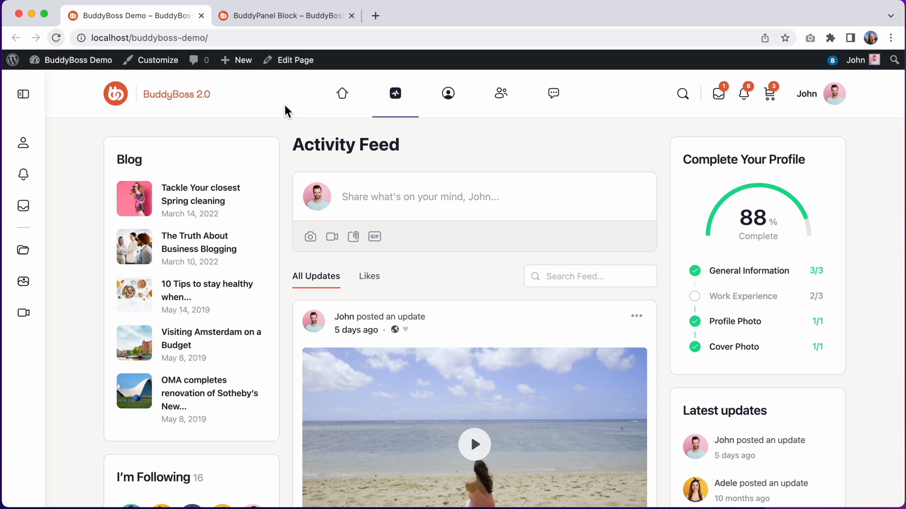
Step: Expand the side BuddyPanel so its Profile, Notifications, Messages, Documents, Photos and Videos labels show
left_click(23, 93)
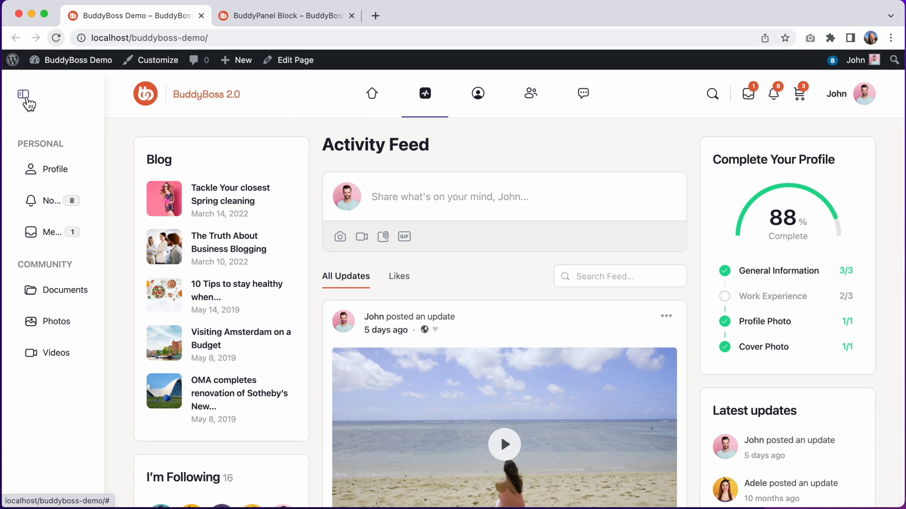
left_click(23, 95)
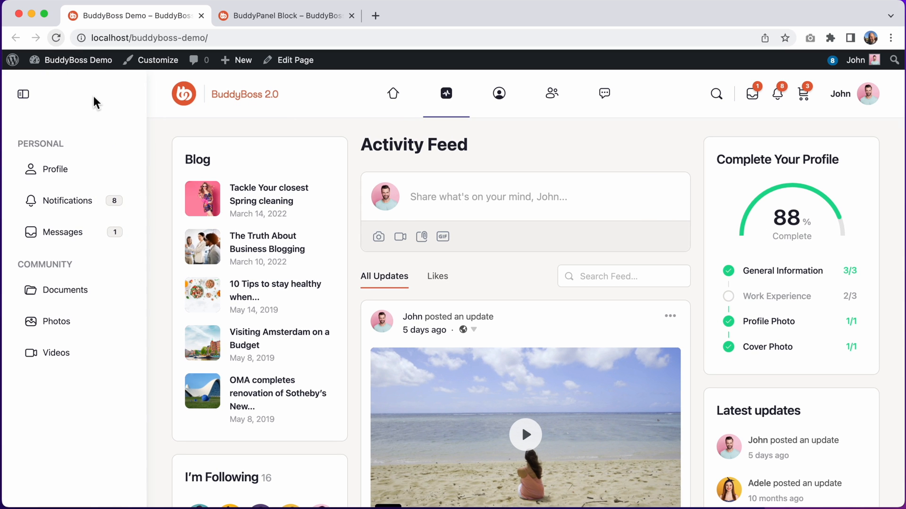
mouse_move(68, 200)
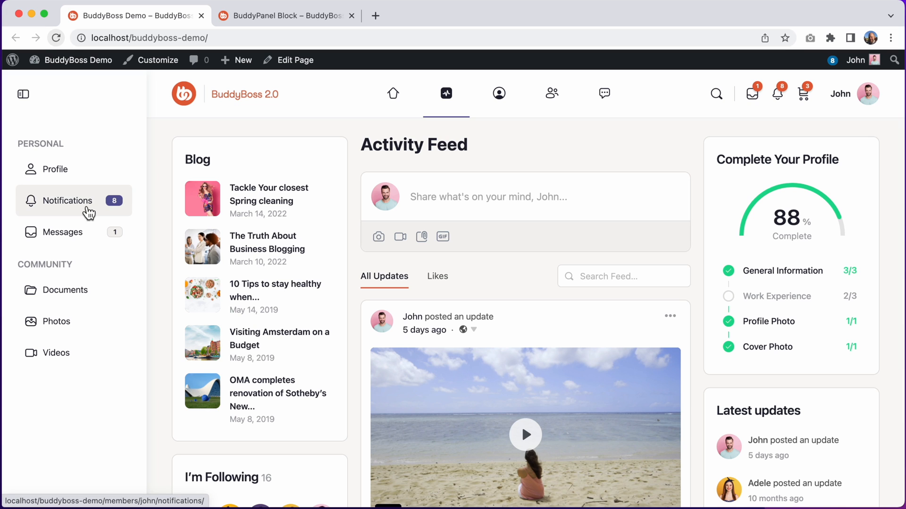
mouse_move(69, 353)
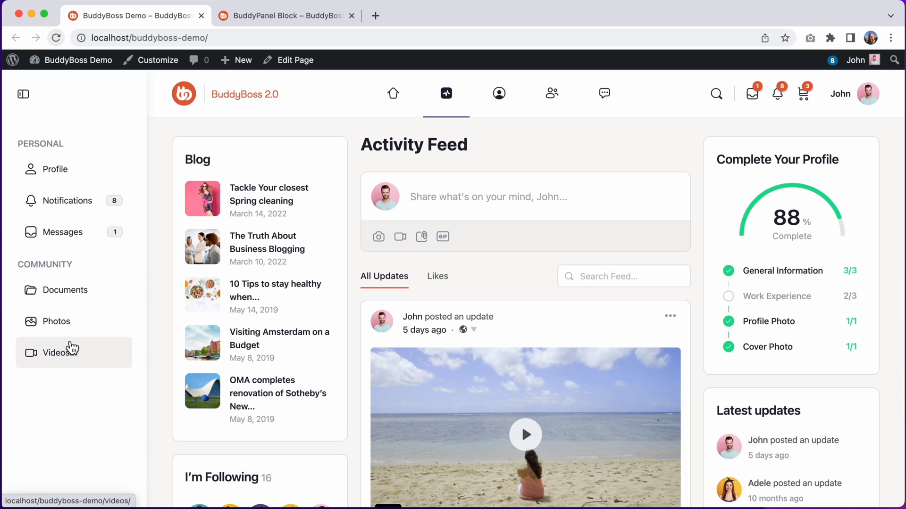
mouse_move(48, 157)
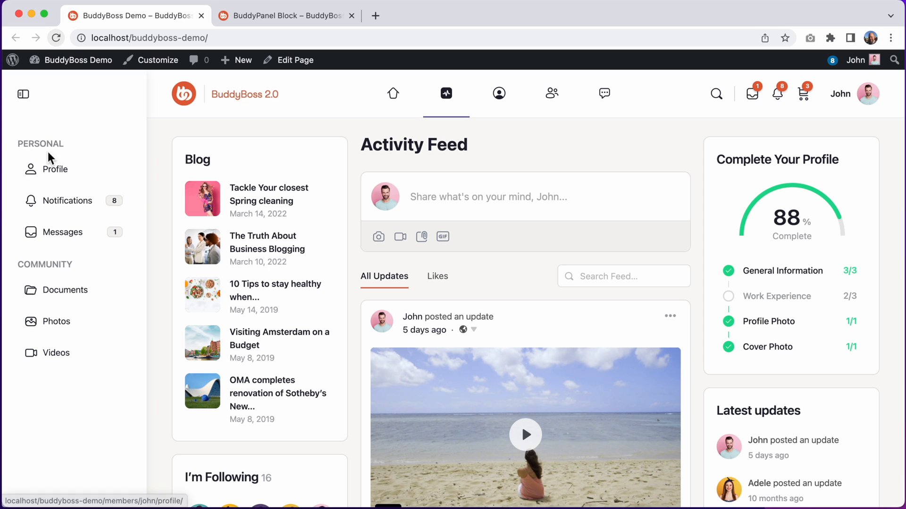
mouse_move(86, 268)
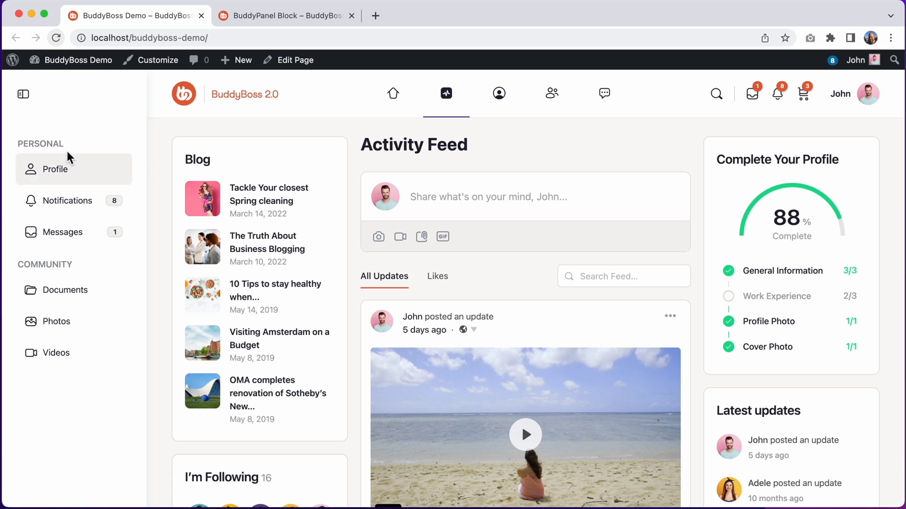
mouse_move(98, 139)
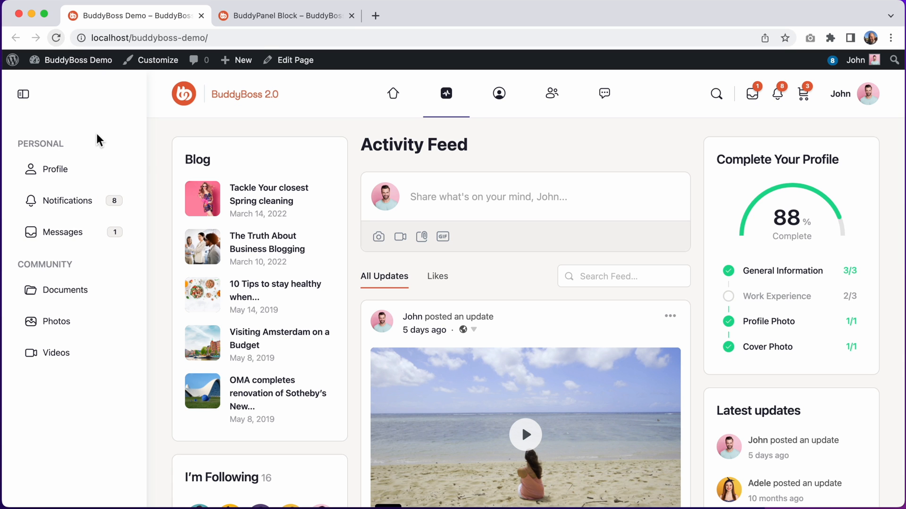
Step: Show the BuddyPanel Block page with the Personal and Community menu in its sidebar, comparing with the Activity page
left_click(283, 16)
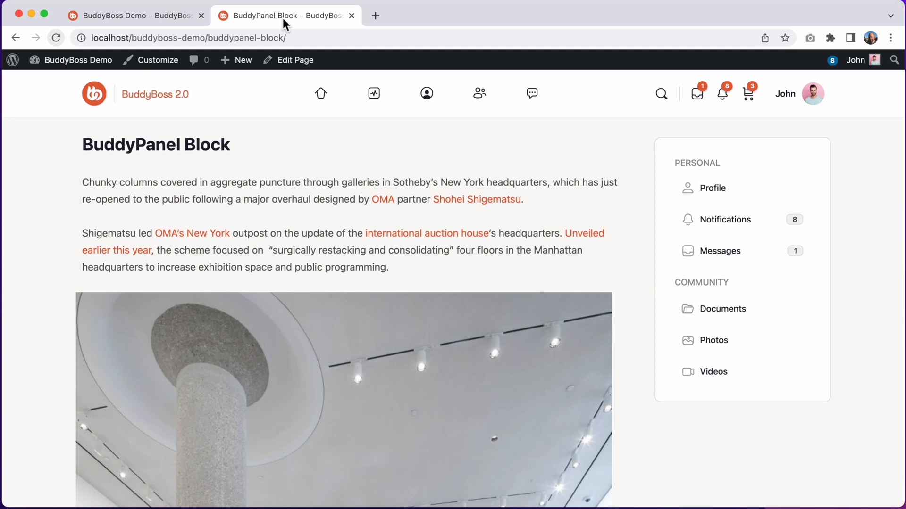
mouse_move(746, 220)
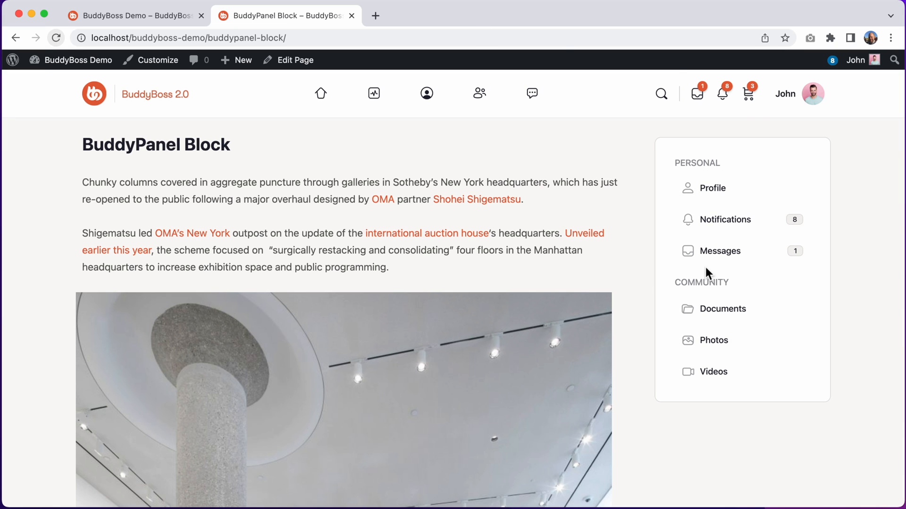
mouse_move(713, 187)
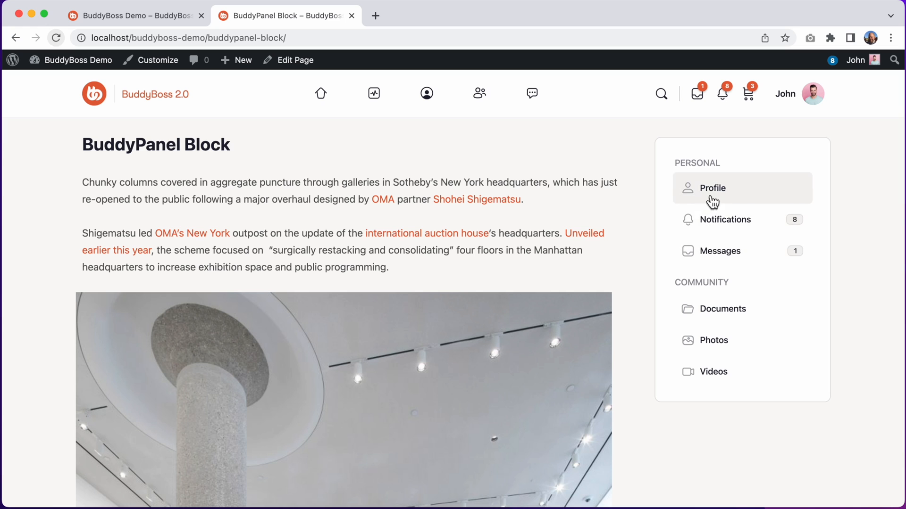
mouse_move(143, 31)
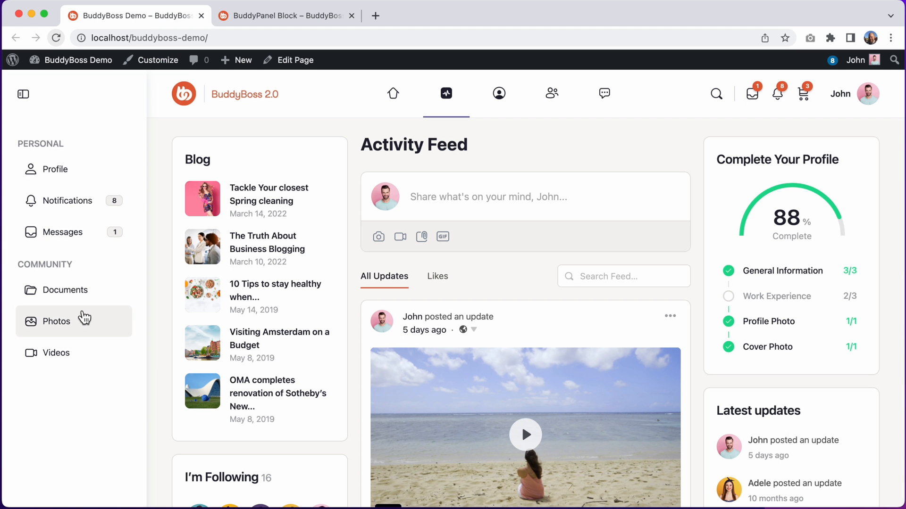
left_click(282, 16)
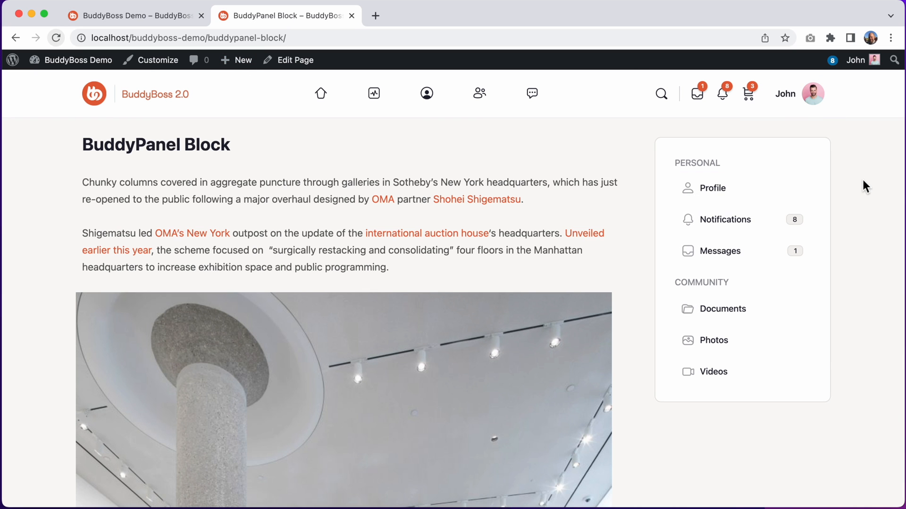
mouse_move(5, 107)
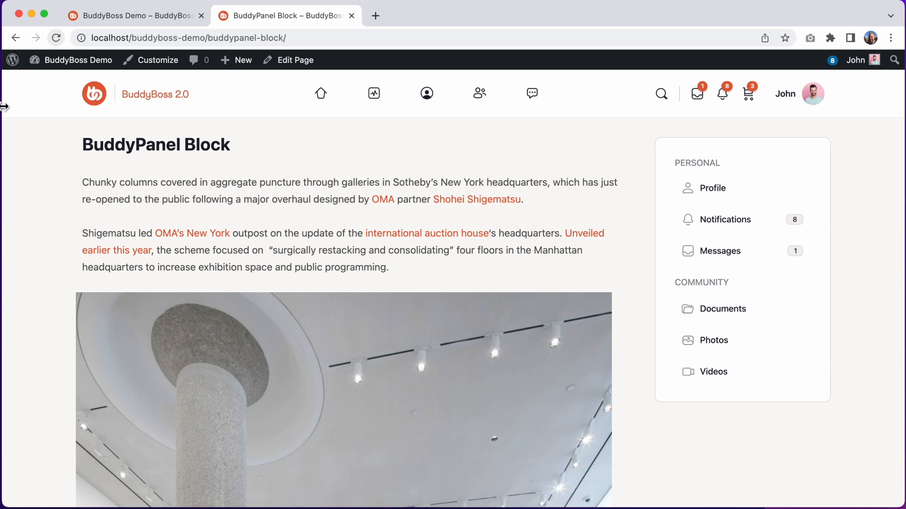
mouse_move(62, 101)
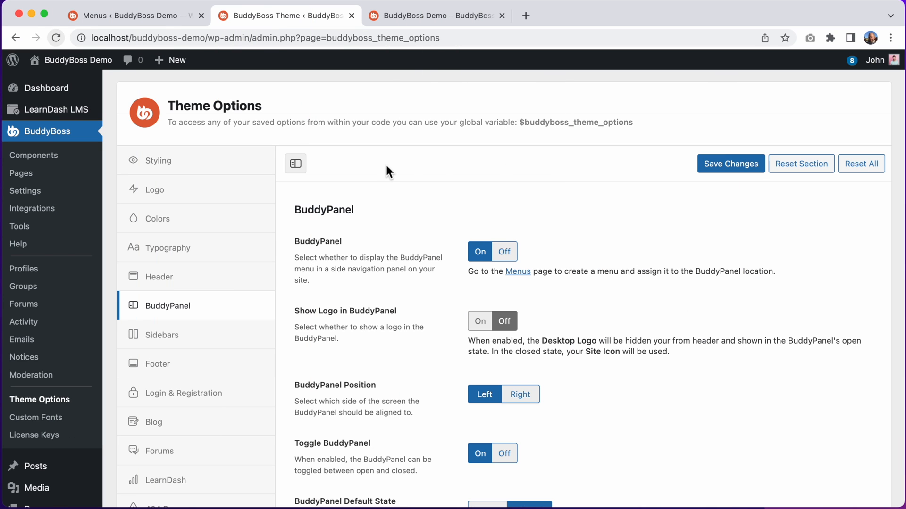
mouse_move(95, 137)
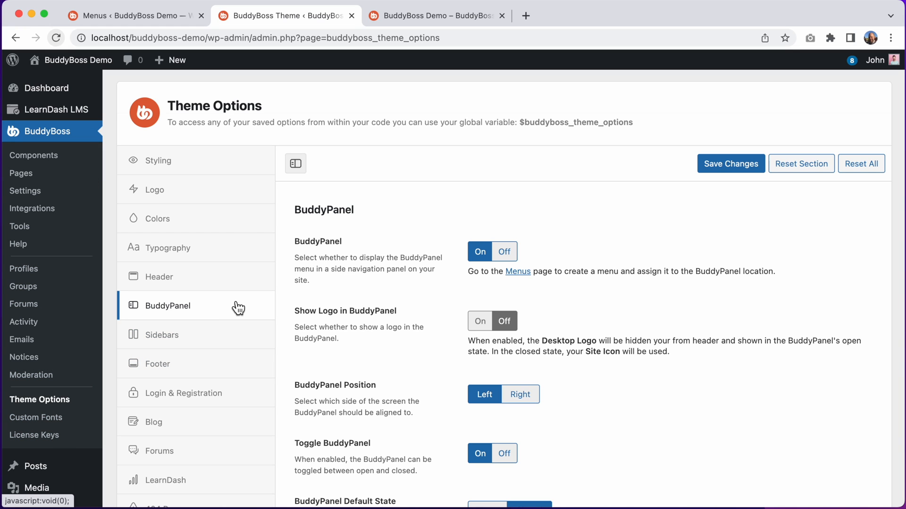
Step: Review the BuddyPanel display, logo, position, toggle and default-state settings in BuddyBoss Theme Options
scroll("down", 3)
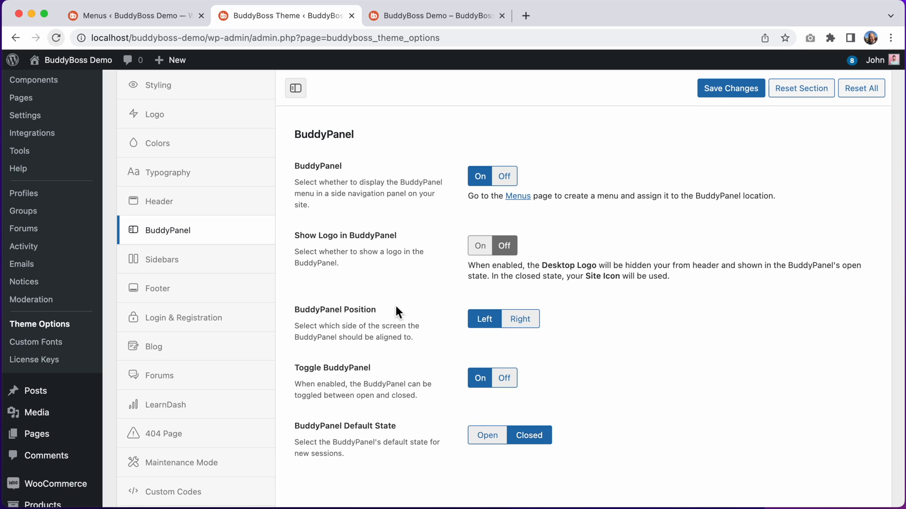
mouse_move(161, 25)
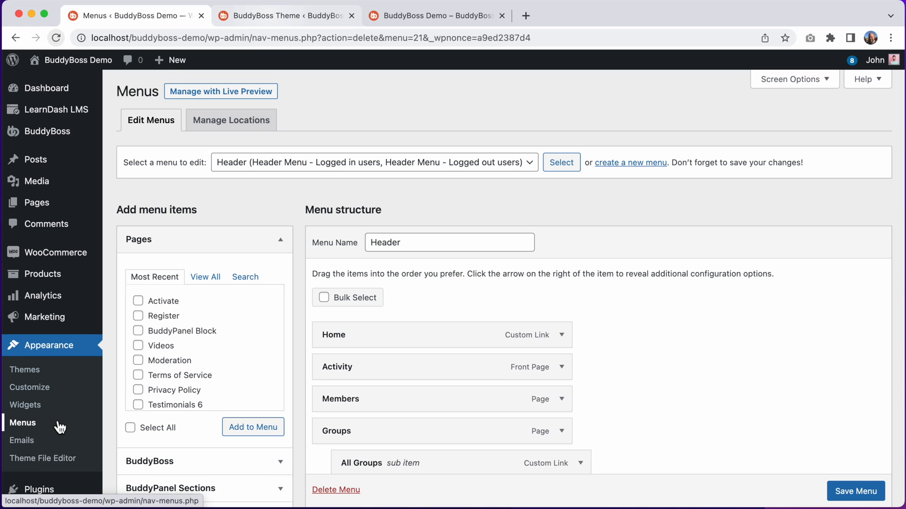
mouse_move(68, 428)
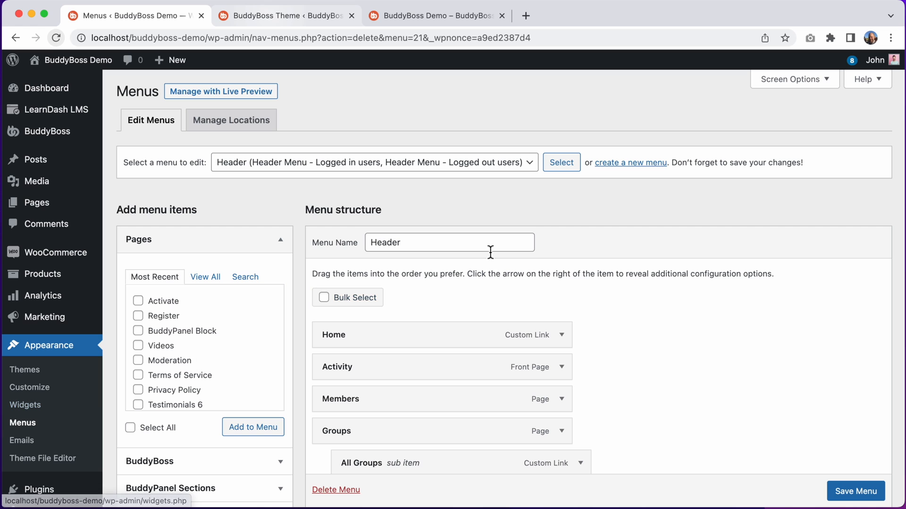
Step: Start a new menu from the Appearance > Menus screen
left_click(630, 162)
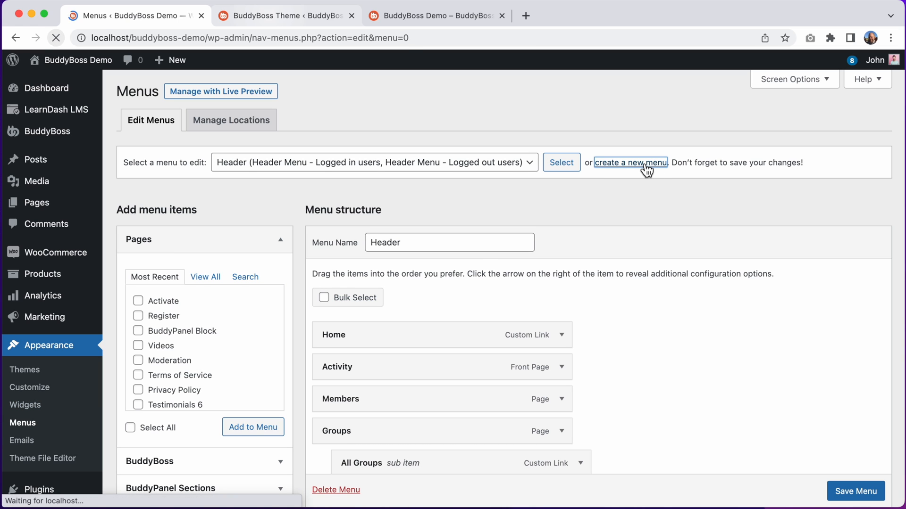
Step: Create a menu named BuddyPanel assigned to the BuddyPanel logged-in and logged-out locations
left_click(629, 162)
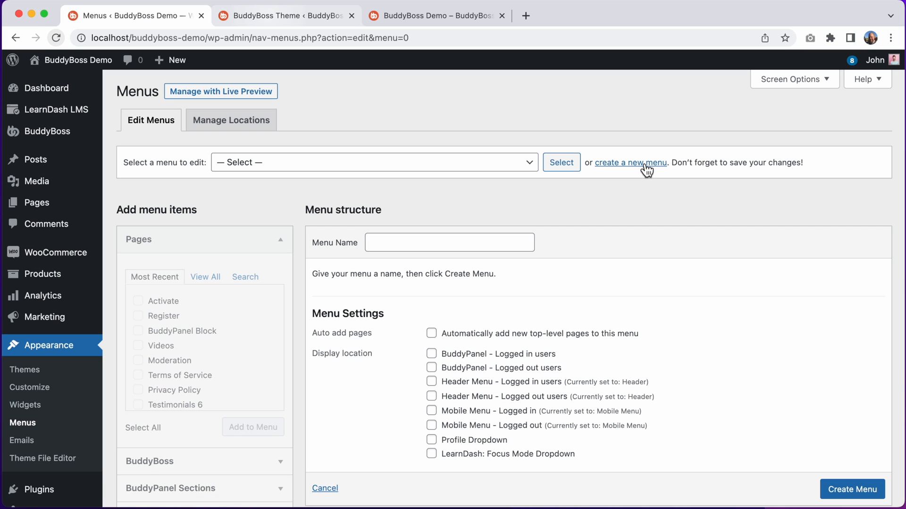
mouse_move(585, 228)
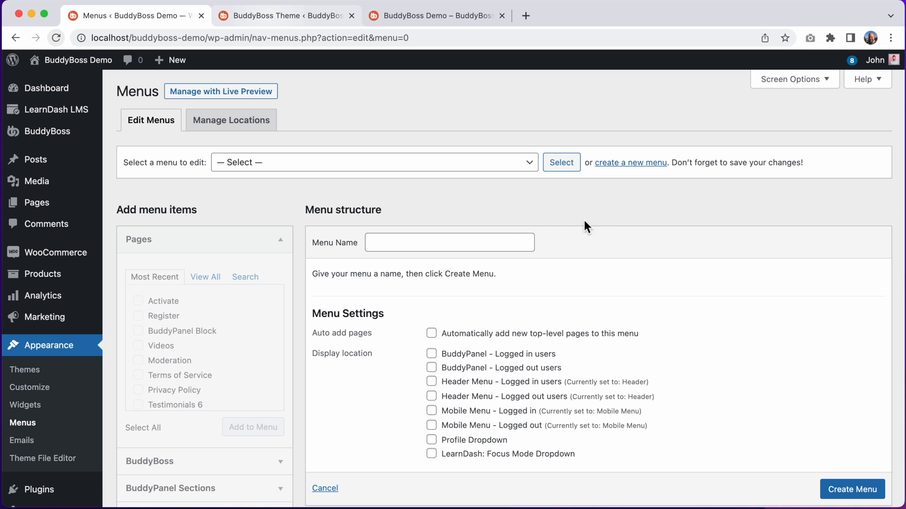
type("BuddyPanel")
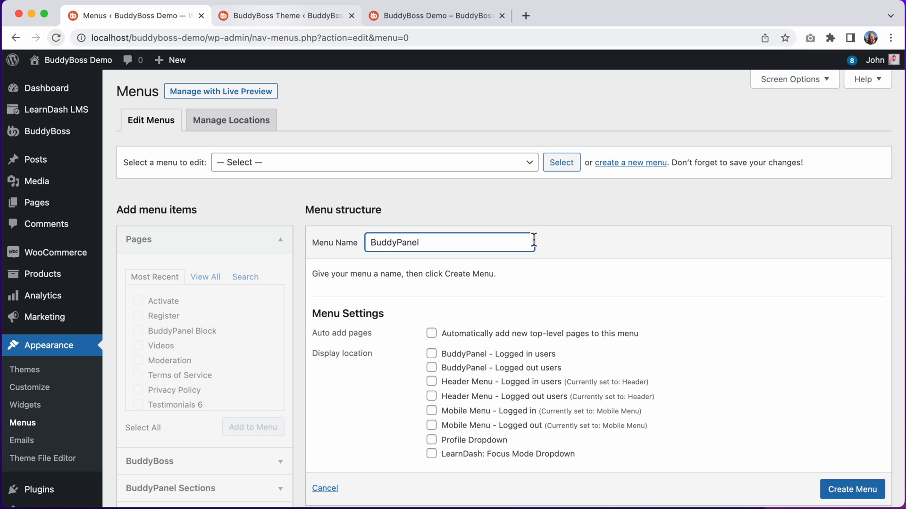
mouse_move(542, 228)
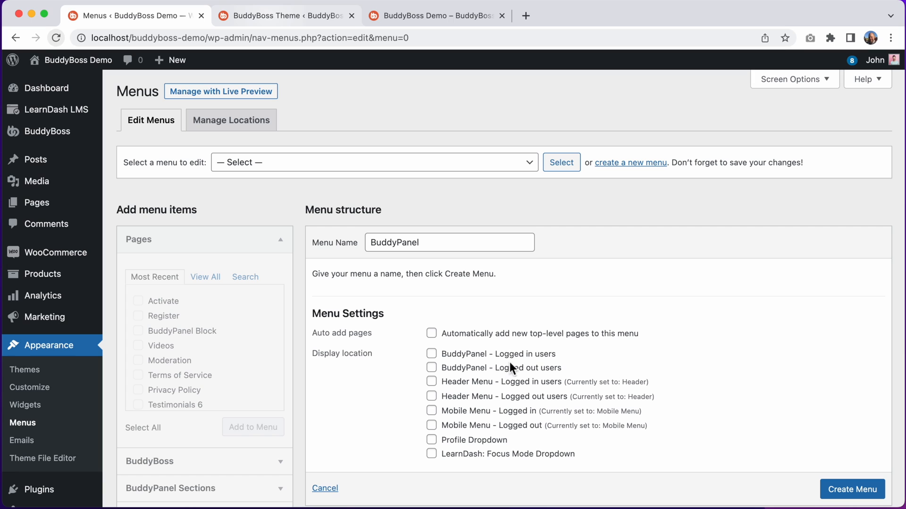
mouse_move(516, 368)
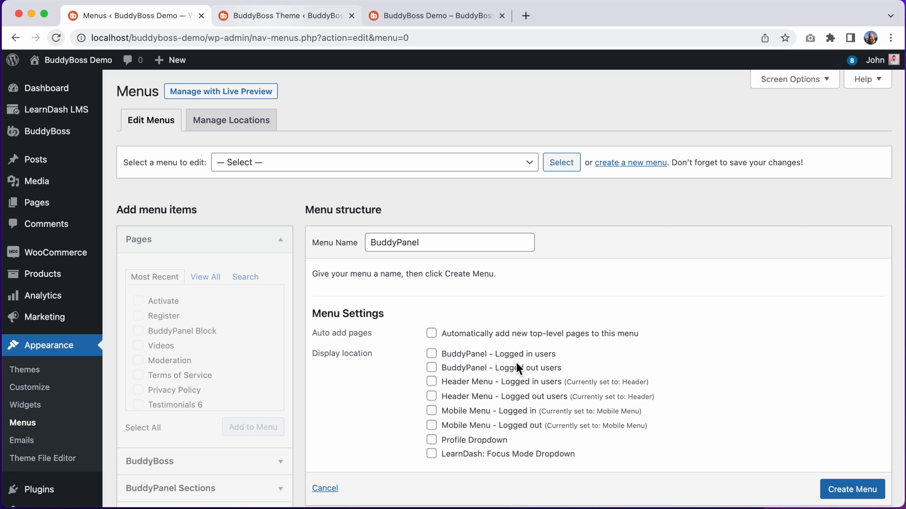
mouse_move(511, 366)
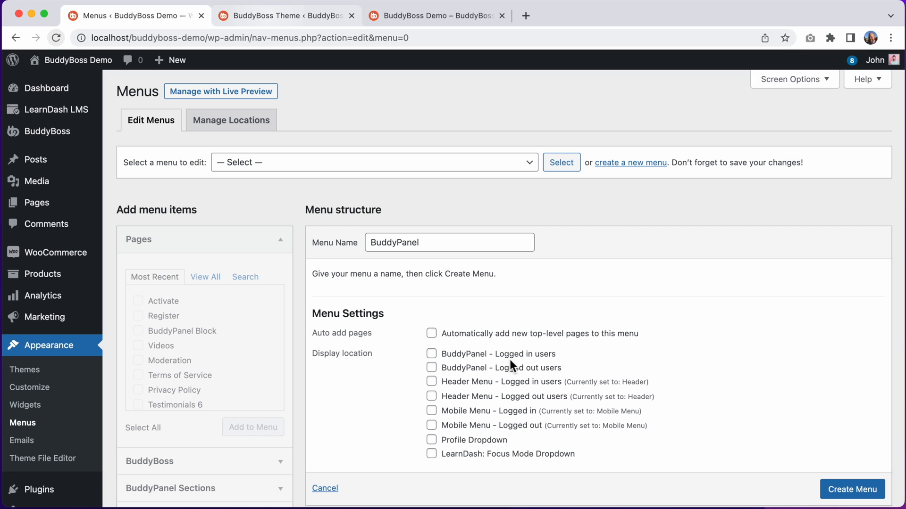
mouse_move(525, 376)
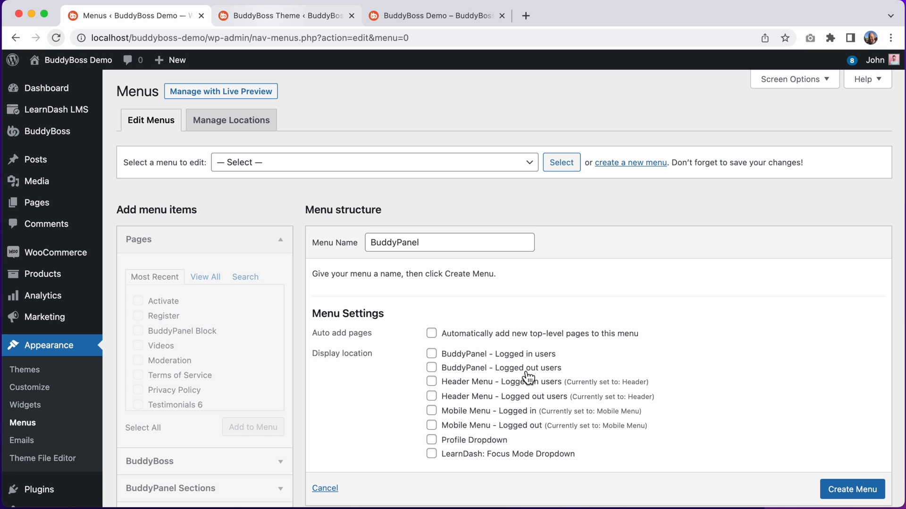
mouse_move(548, 378)
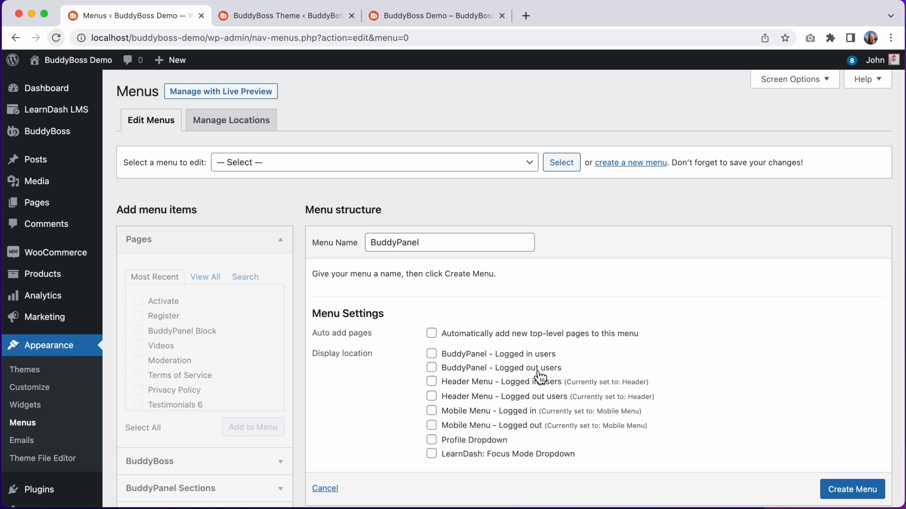
left_click(431, 368)
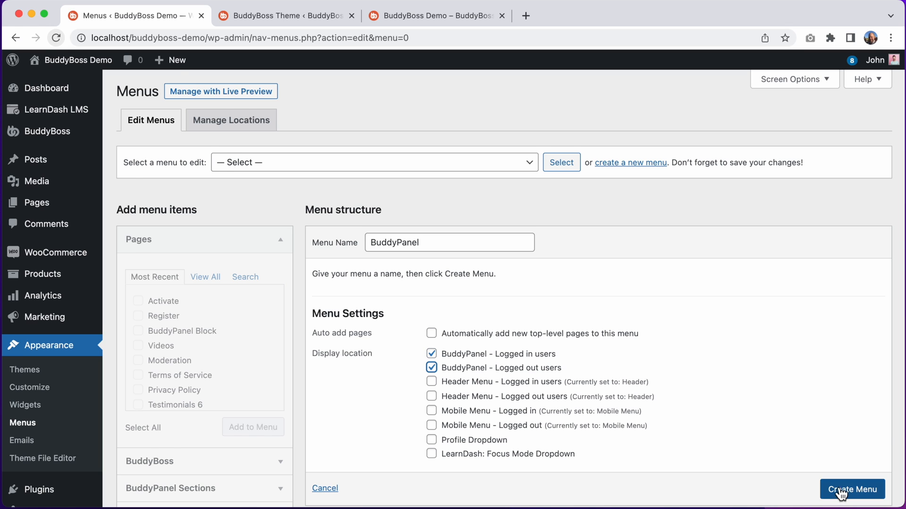
left_click(851, 490)
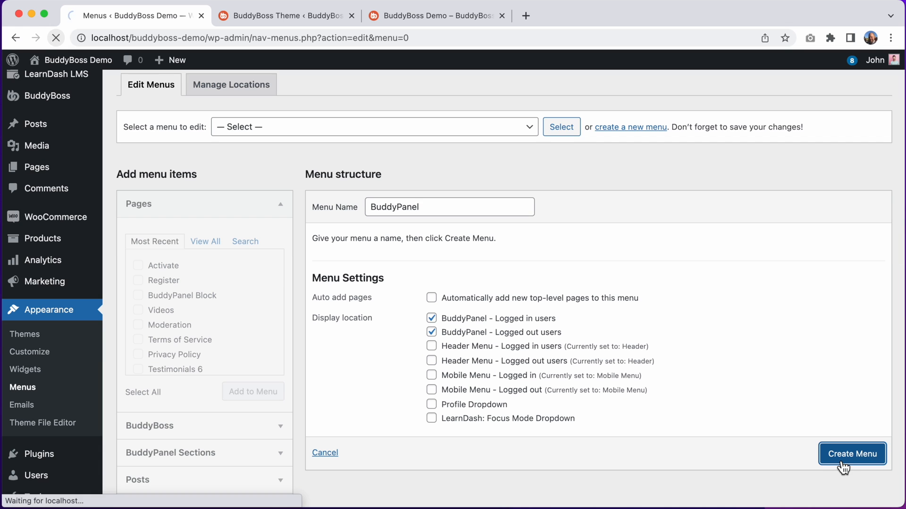
left_click(851, 454)
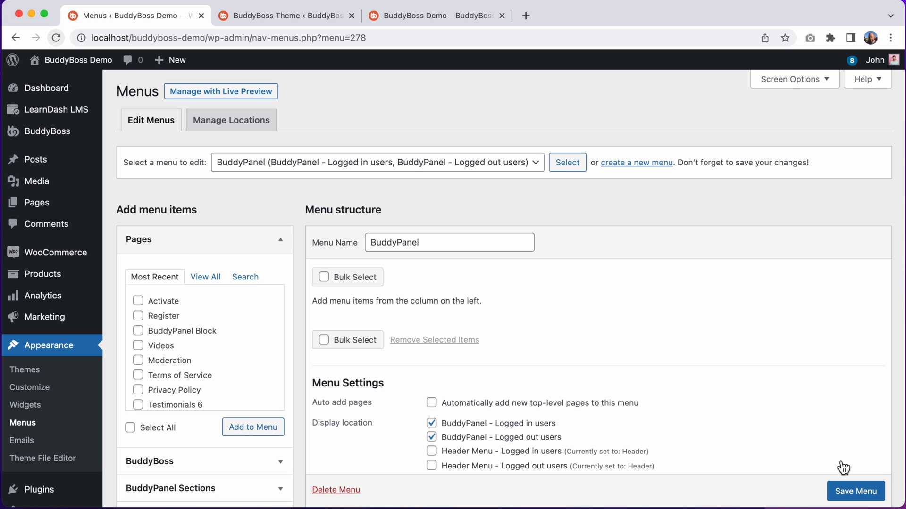
Step: Add the Profile, Notifications, Messages, Videos, Photos and Documents BuddyBoss links to the menu
scroll("down", 3)
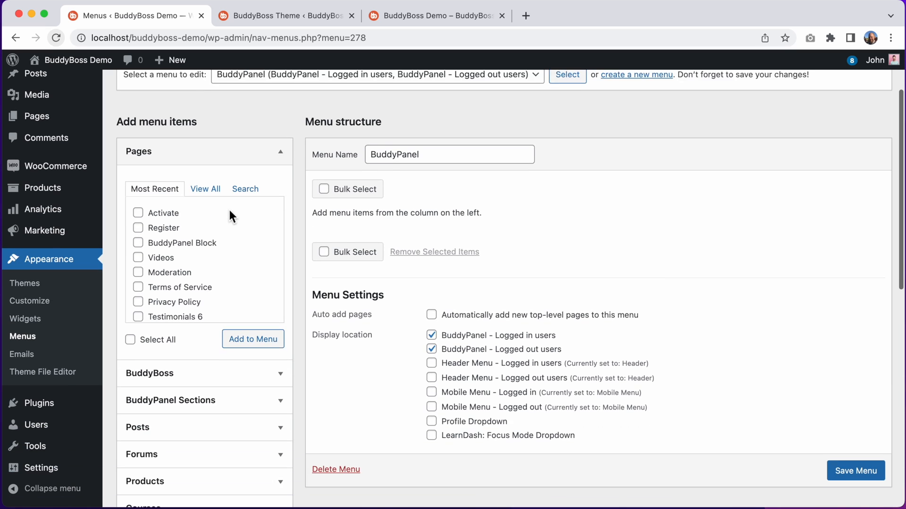
scroll("down", 3)
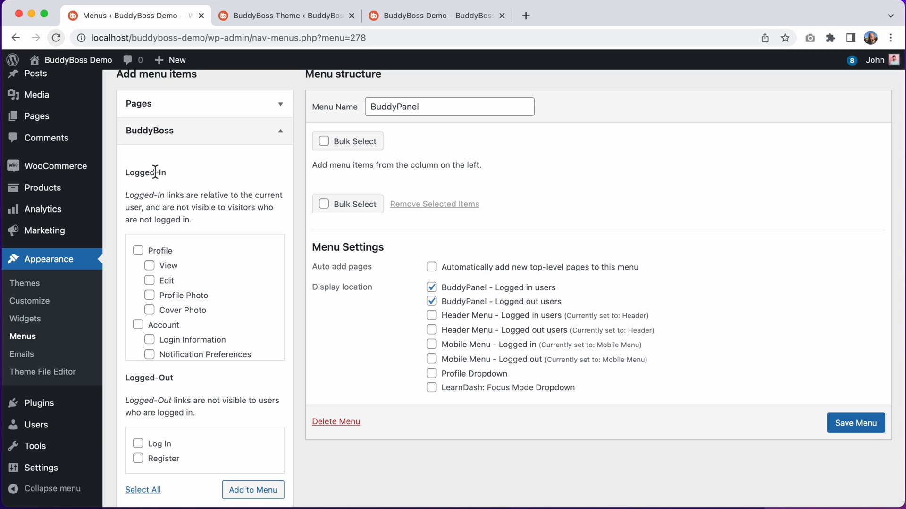
mouse_move(226, 320)
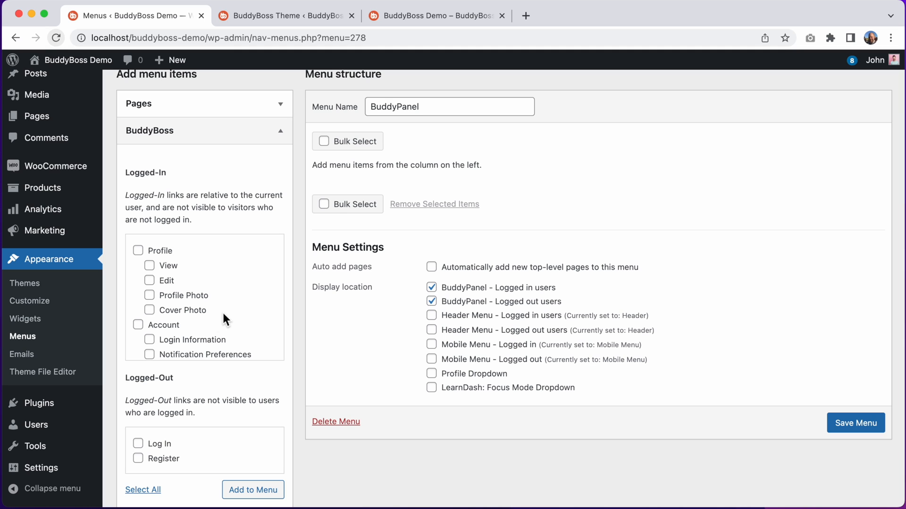
mouse_move(166, 255)
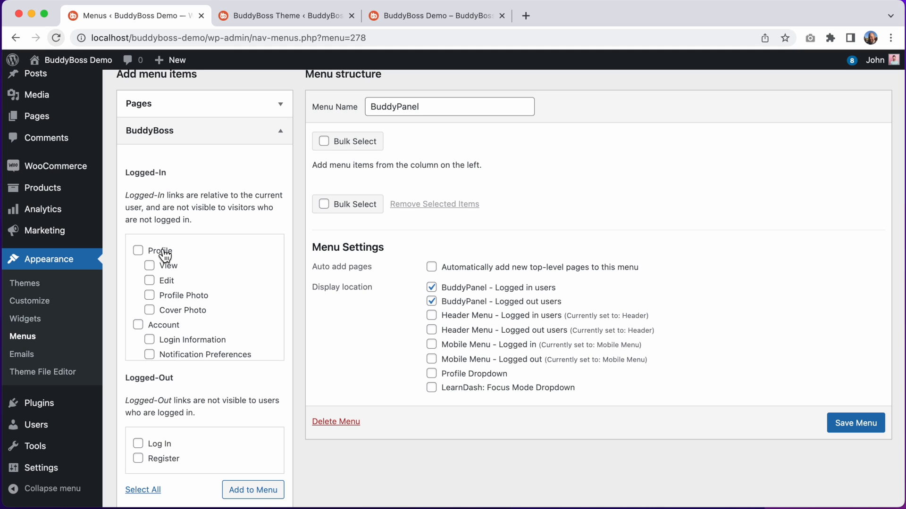
scroll("down", 3)
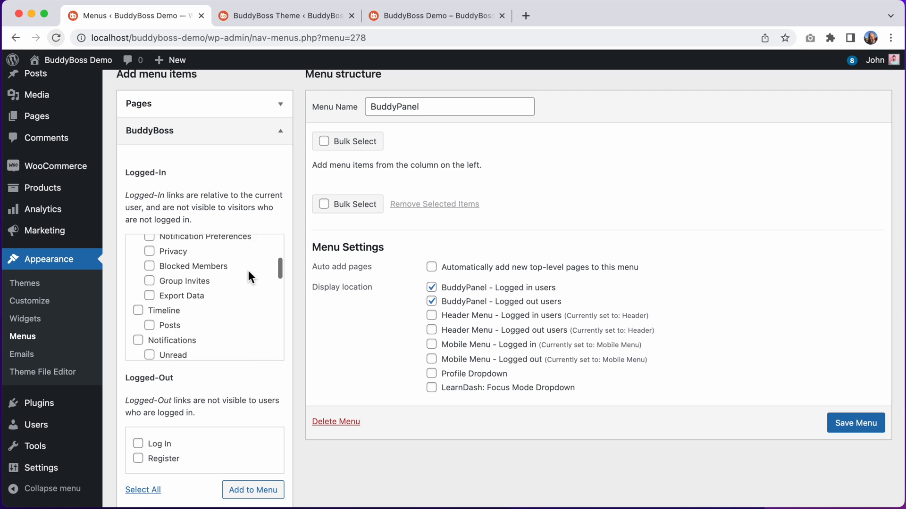
left_click(138, 240)
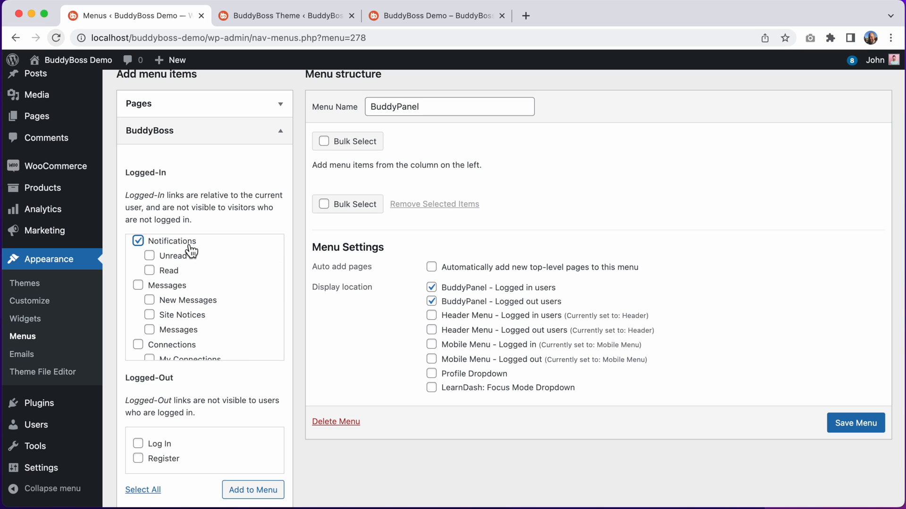
left_click(138, 285)
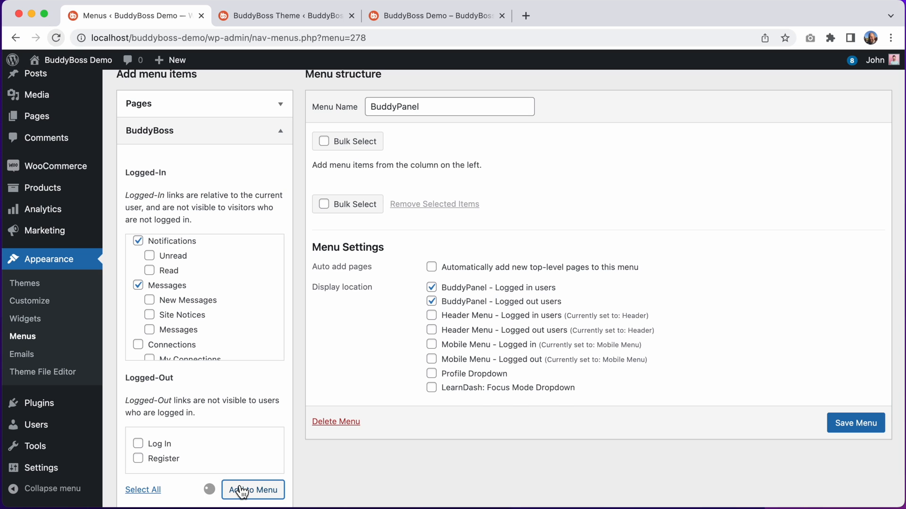
left_click(253, 490)
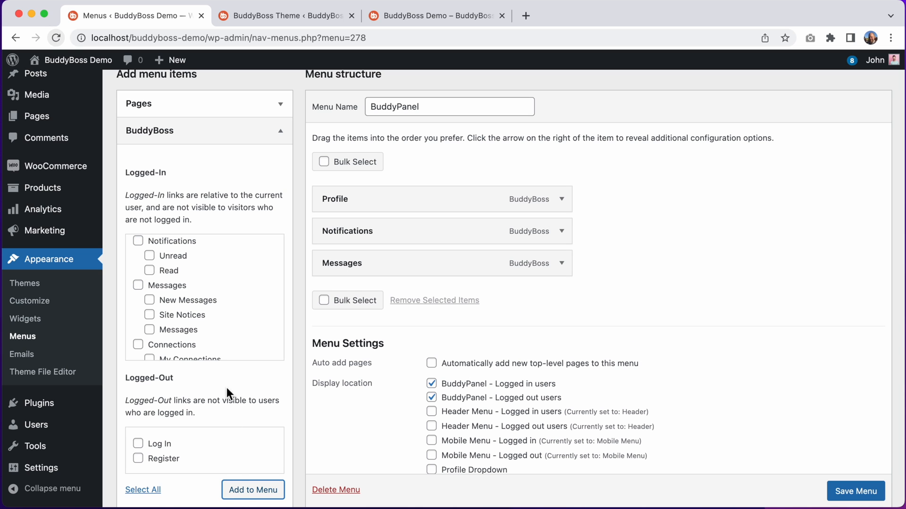
scroll("down", 3)
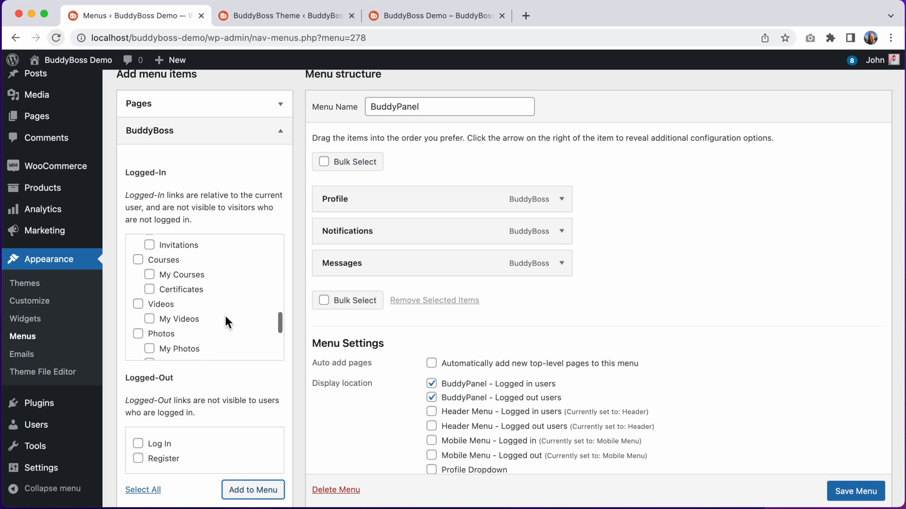
scroll("down", 3)
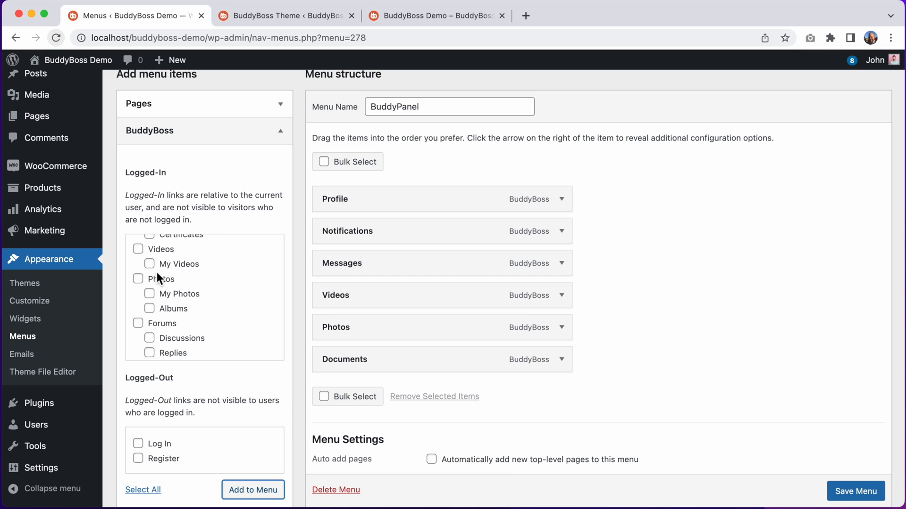
Step: Show the Profile menu item's settings and bring up its icon chooser
left_click(561, 199)
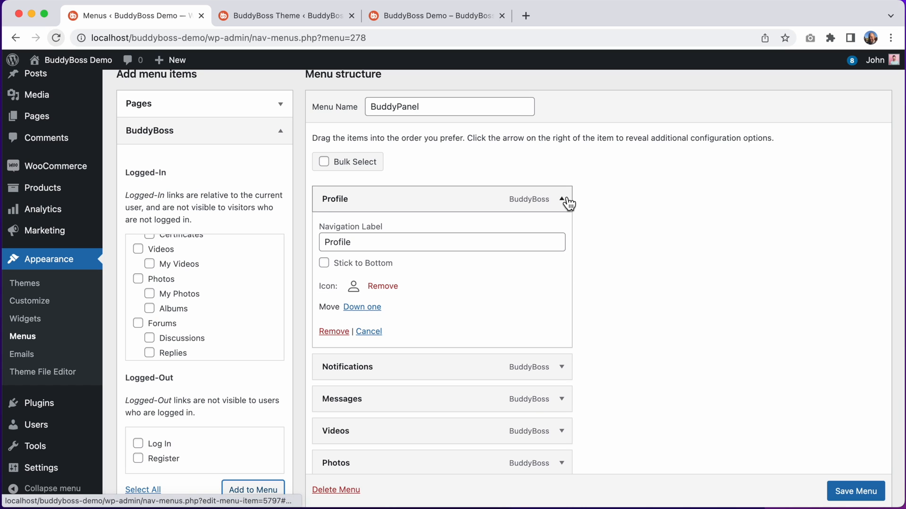
mouse_move(354, 287)
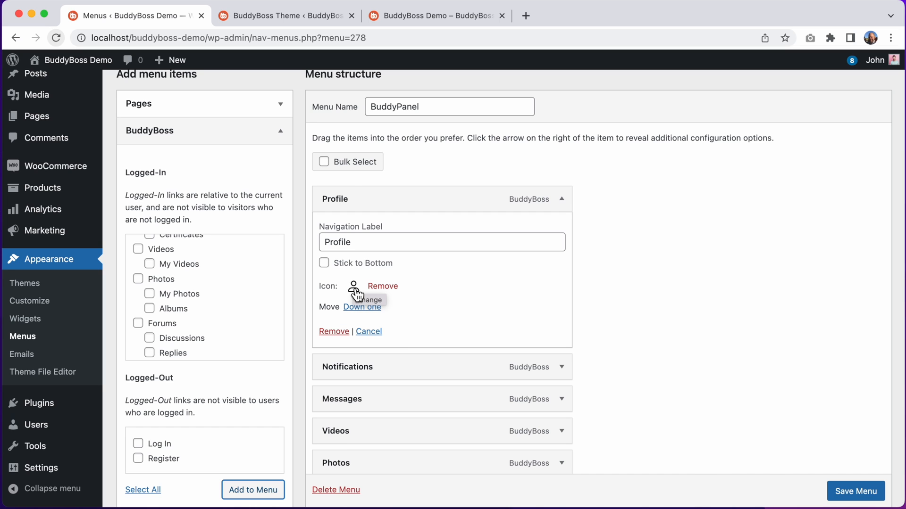
left_click(366, 300)
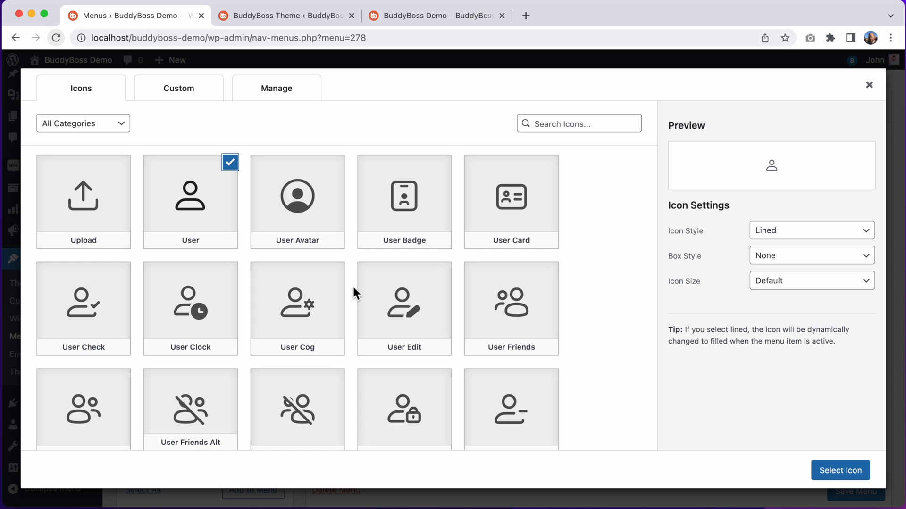
Step: Preview the Profile icon as Filled and Boxed, revert to Lined with no box, and close the chooser
scroll("down", 3)
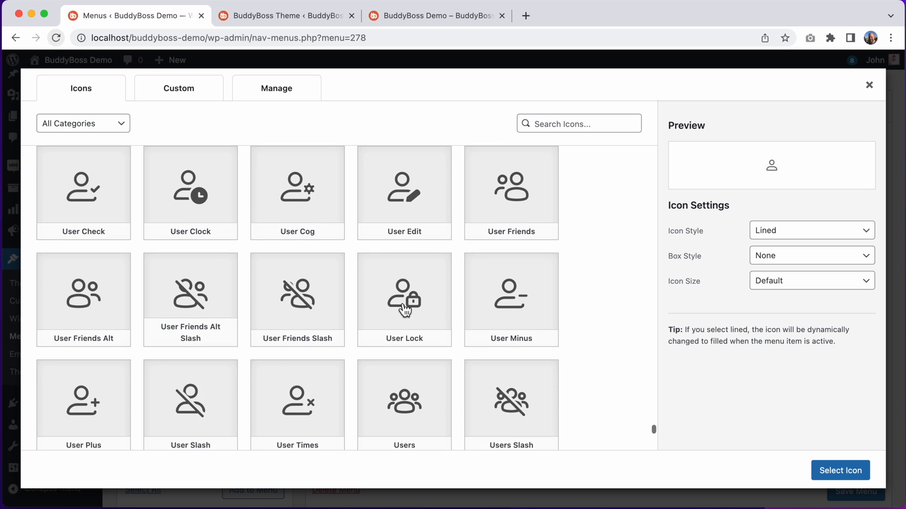
scroll("down", 3)
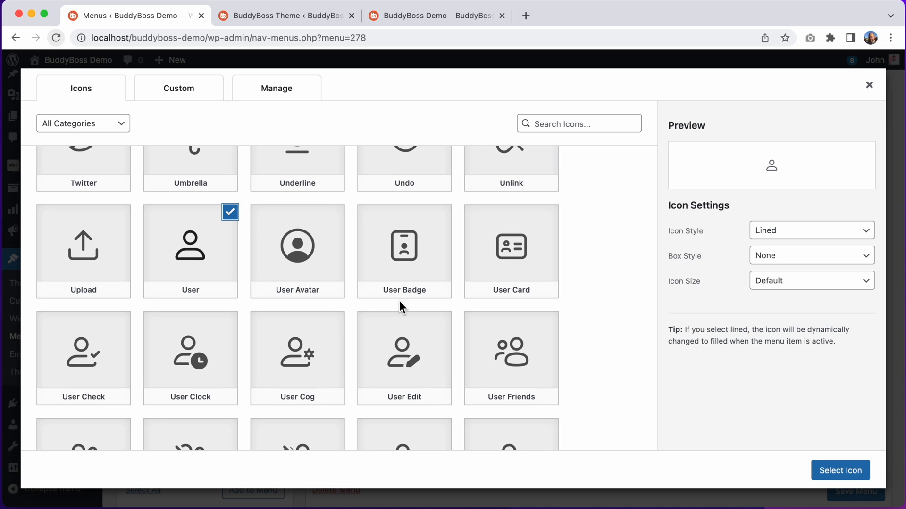
left_click(811, 230)
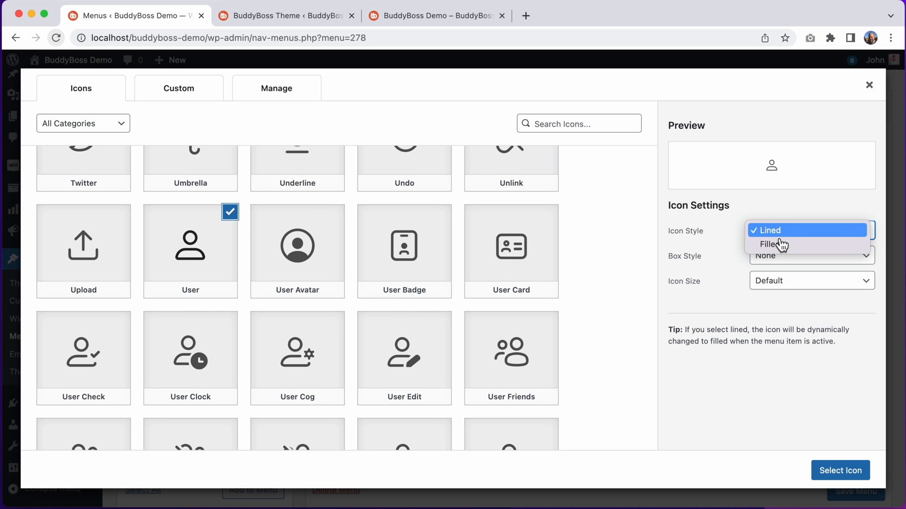
left_click(770, 243)
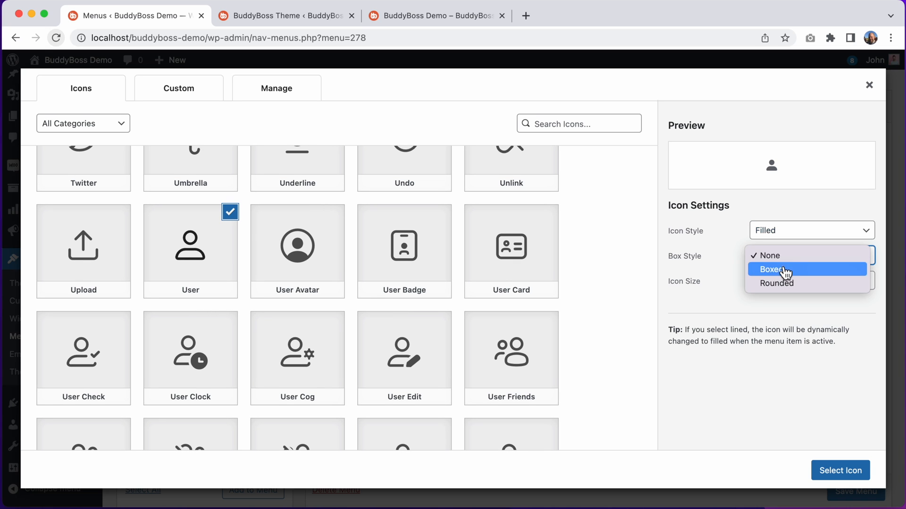
left_click(773, 268)
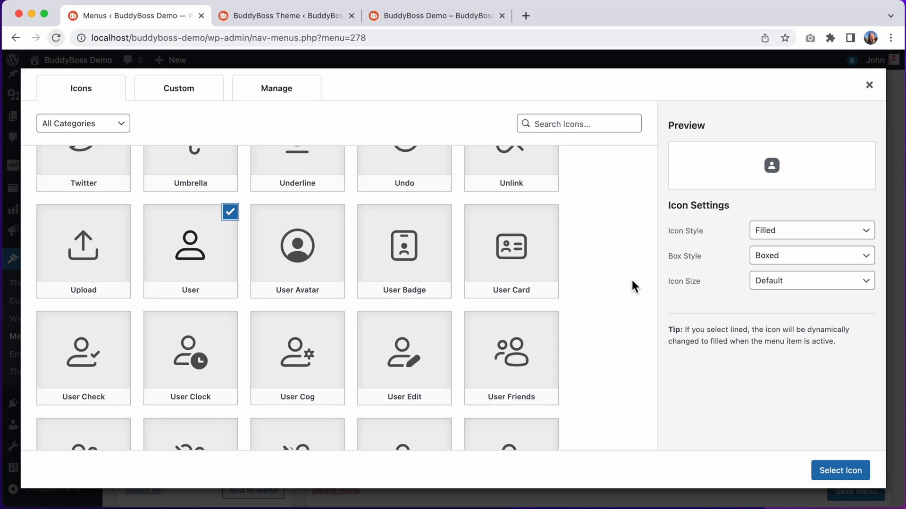
left_click(811, 230)
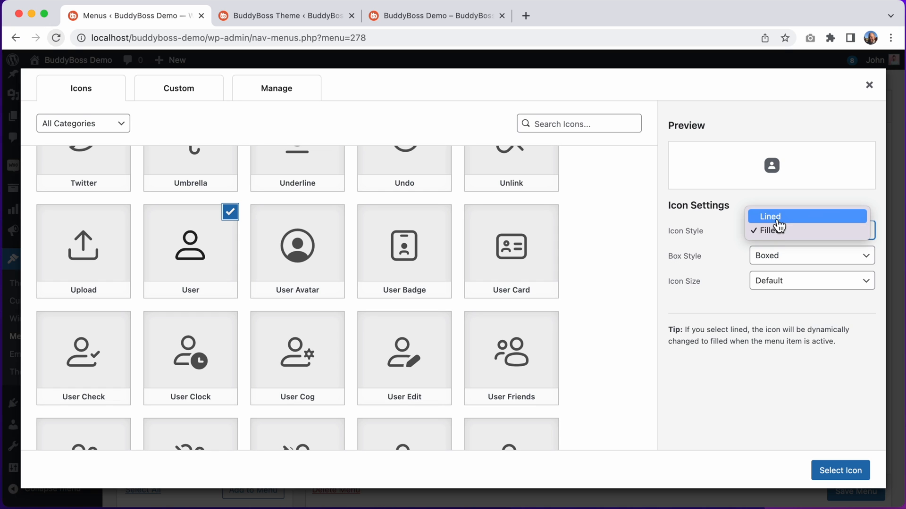
left_click(769, 216)
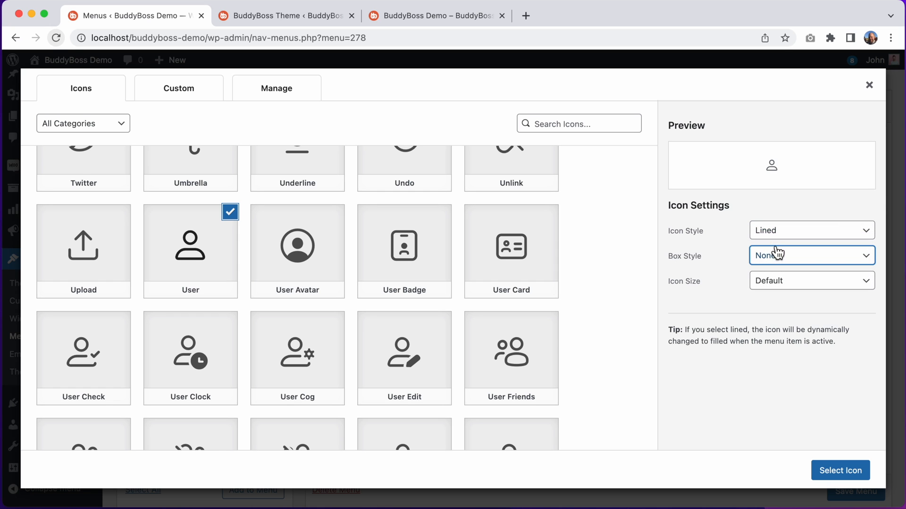
left_click(869, 86)
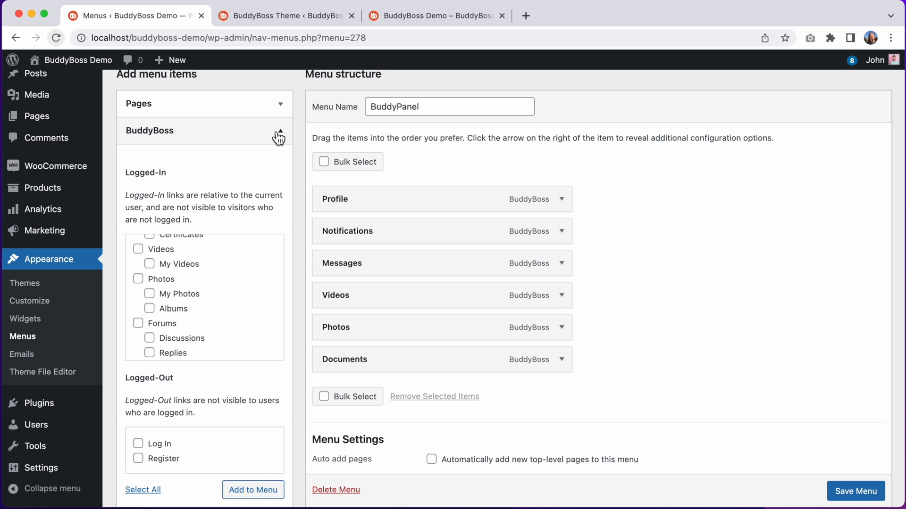
Step: Add two Get Started sections, placing one at the top of the menu and one below Messages
left_click(279, 130)
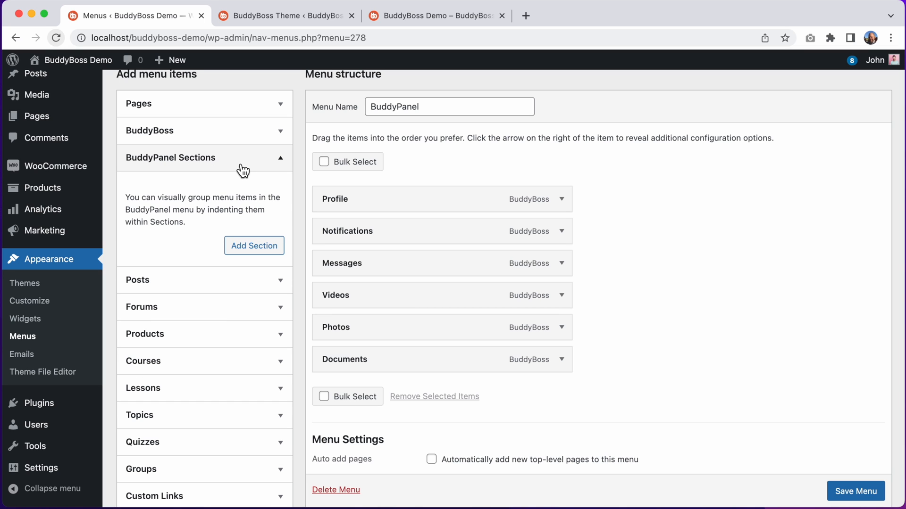
left_click(254, 245)
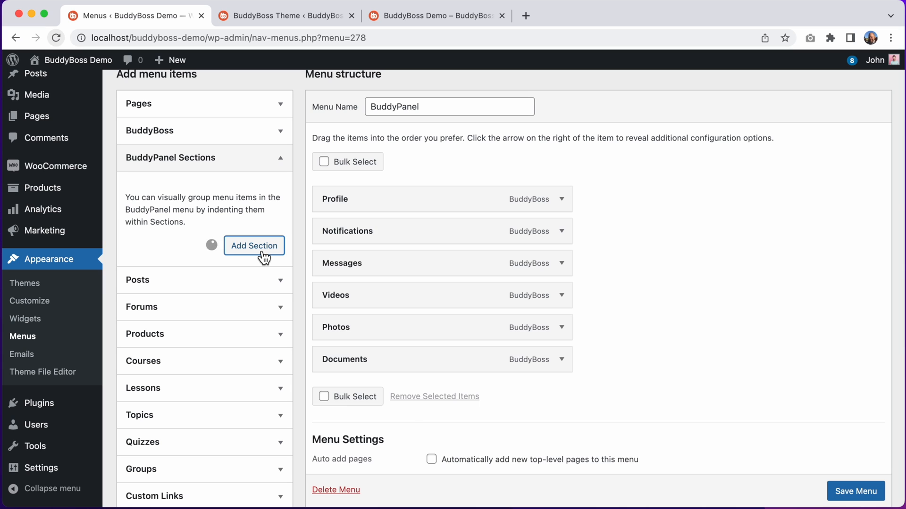
left_click(254, 245)
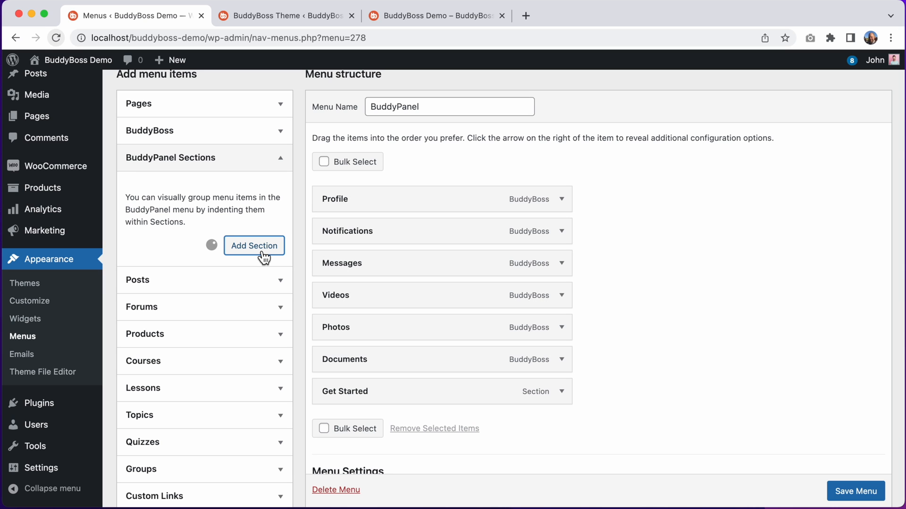
left_click(254, 245)
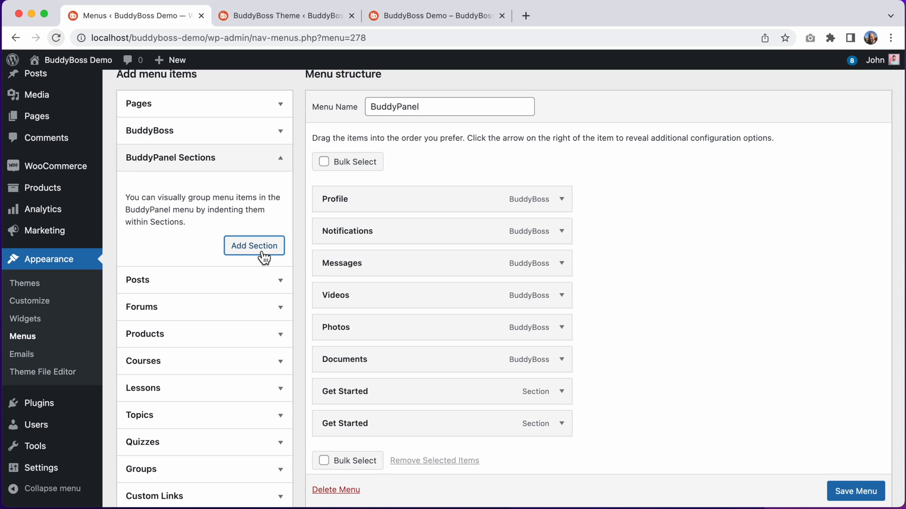
left_click_drag(345, 424, 346, 246)
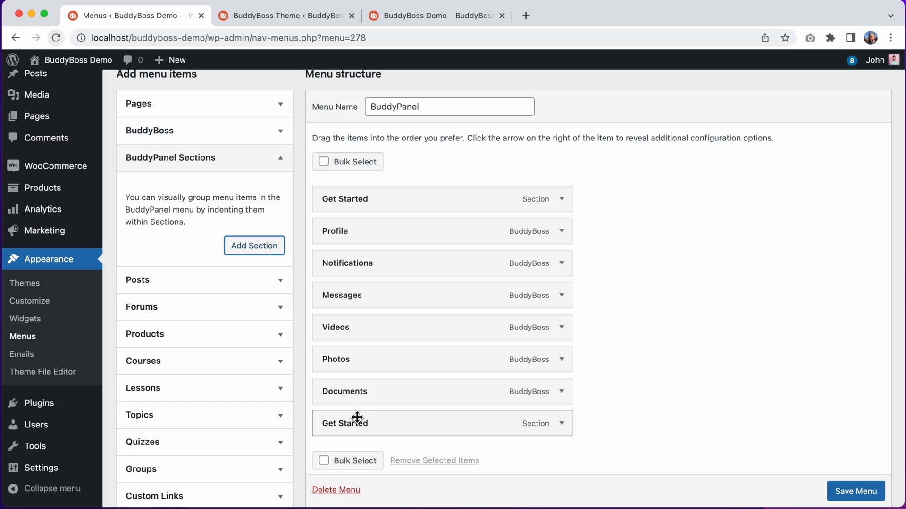
left_click_drag(357, 417, 353, 321)
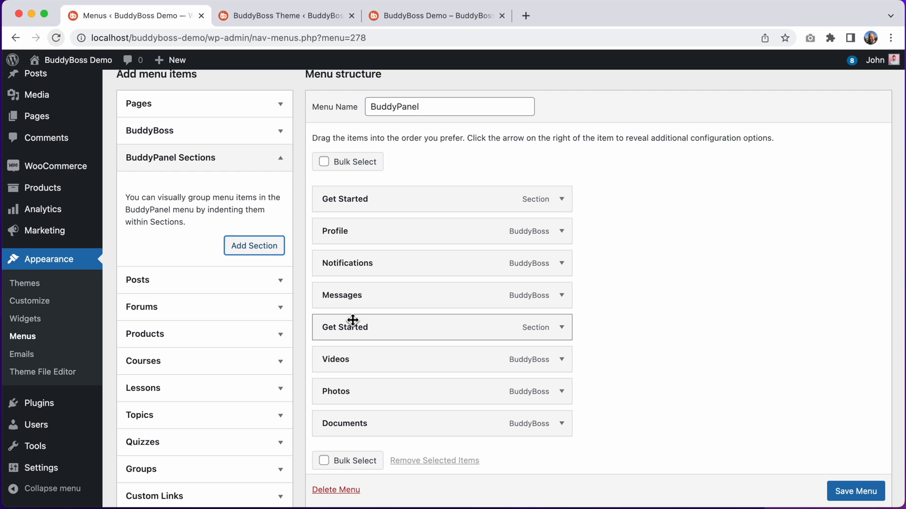
Step: Rename the sections to Personal and Media and save the BuddyPanel menu
left_click(561, 200)
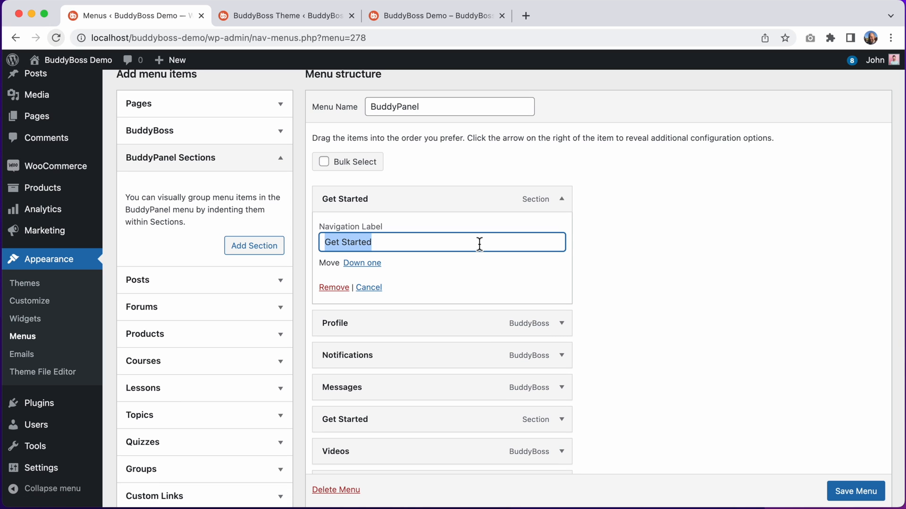
type("Personal")
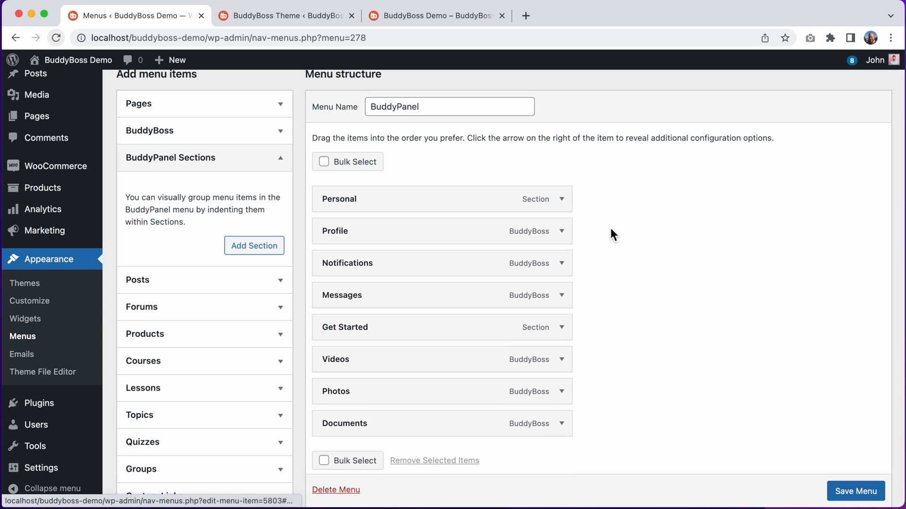
left_click(557, 328)
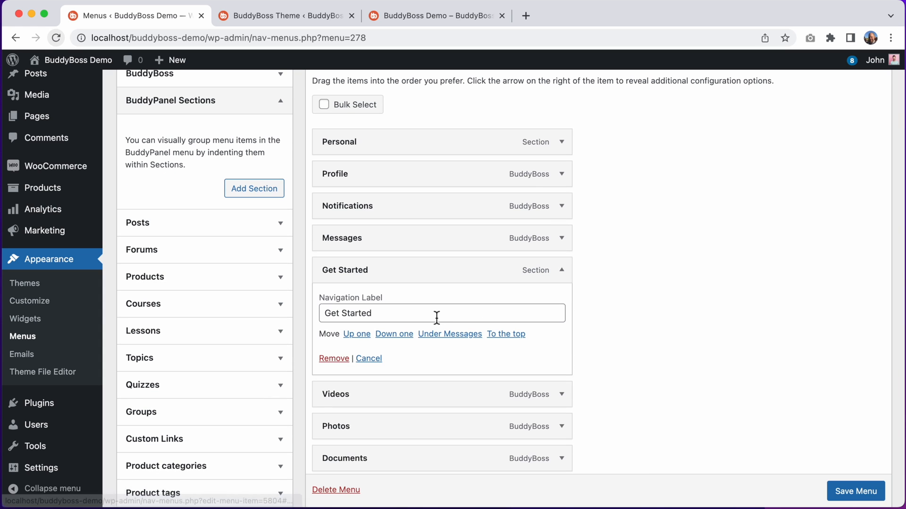
type("Media")
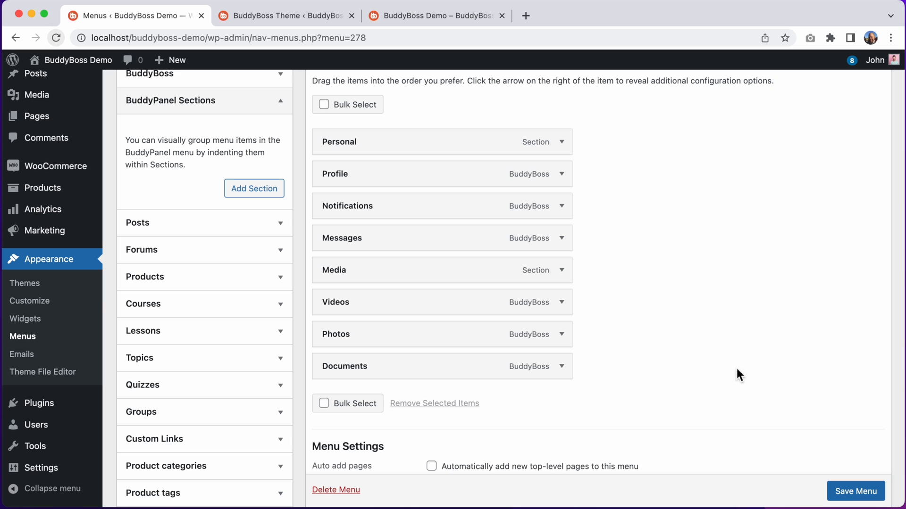
left_click(855, 490)
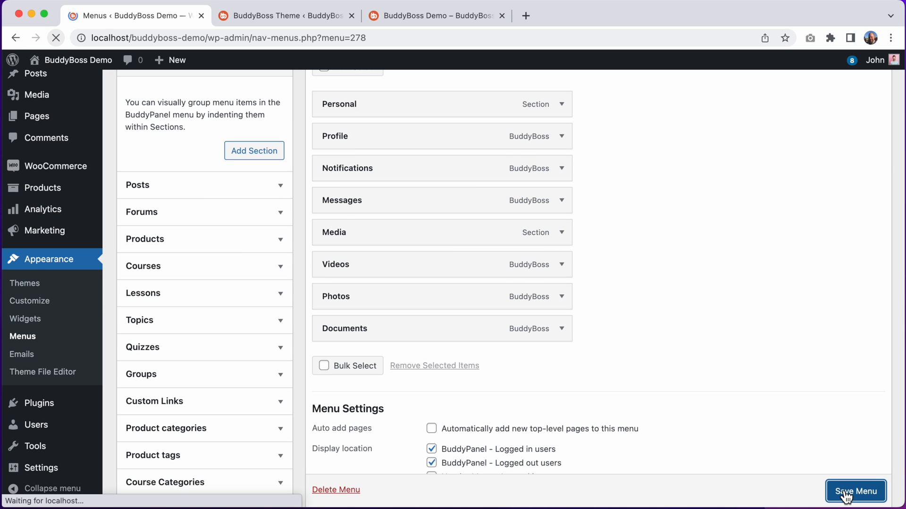
left_click(856, 491)
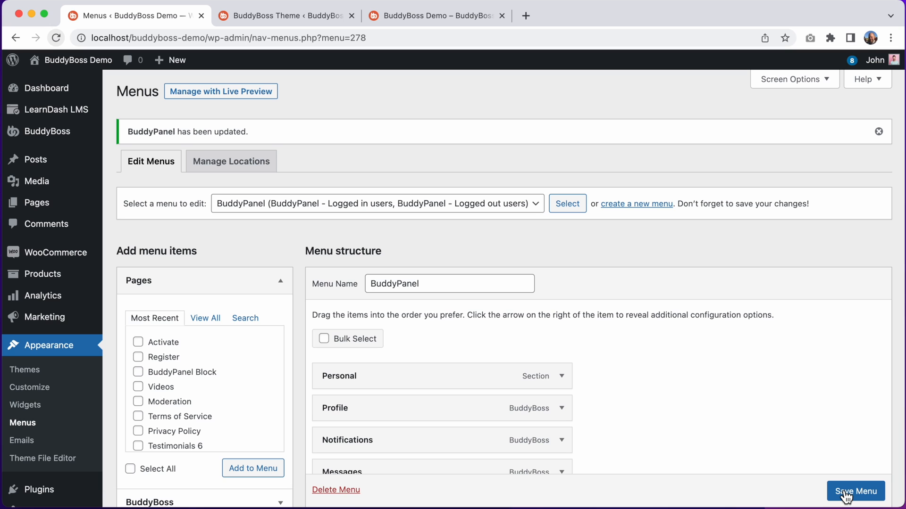
mouse_move(516, 127)
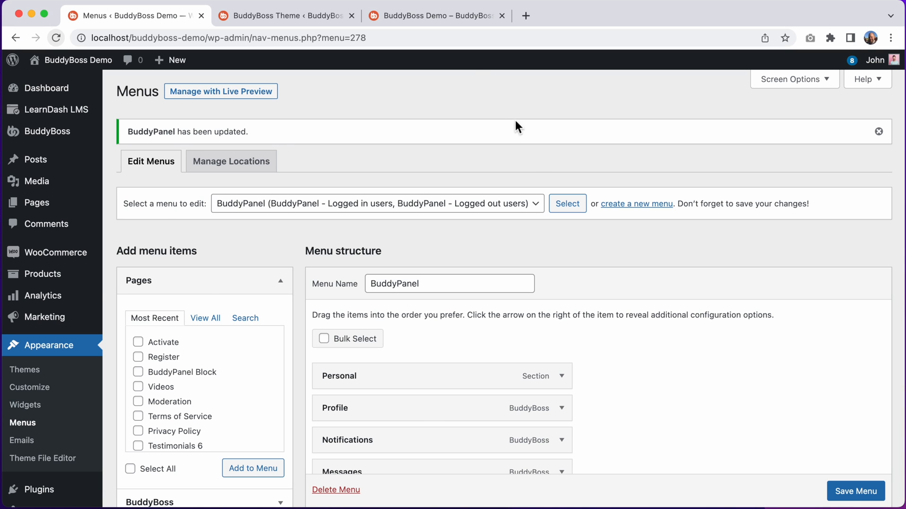
left_click(434, 16)
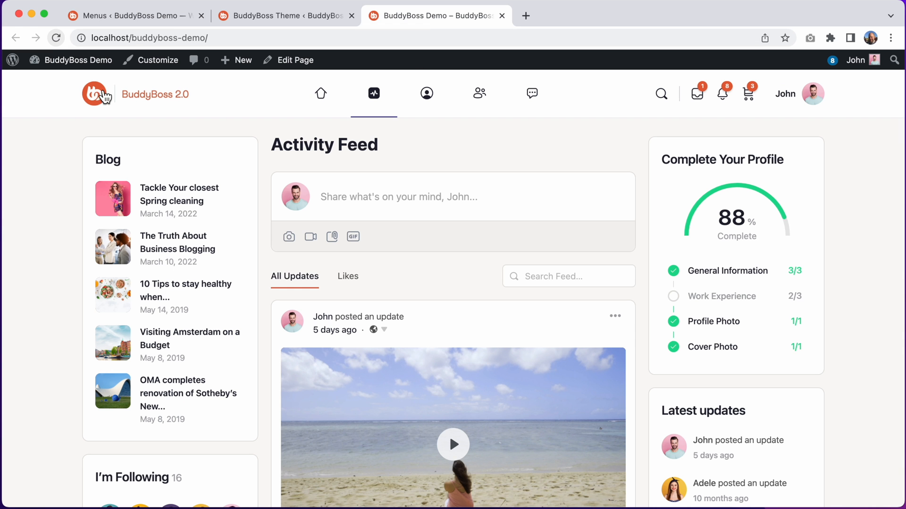
left_click(56, 38)
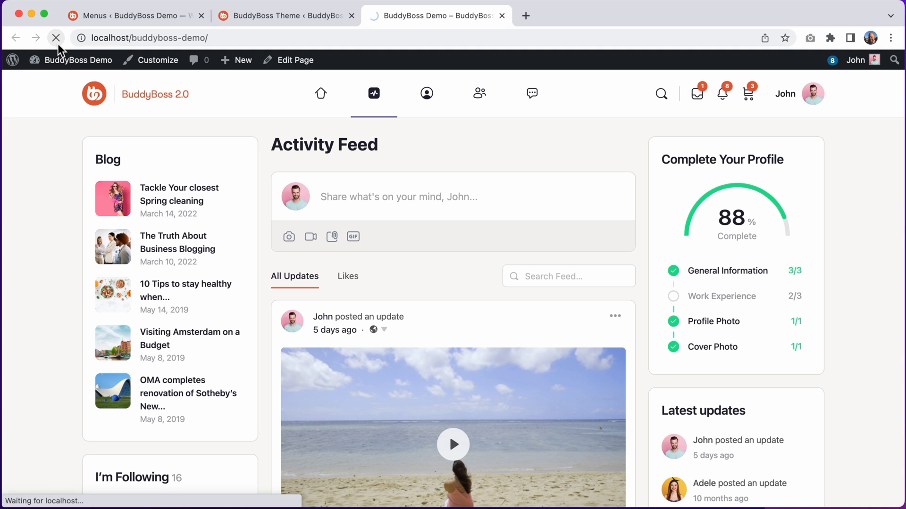
left_click(55, 38)
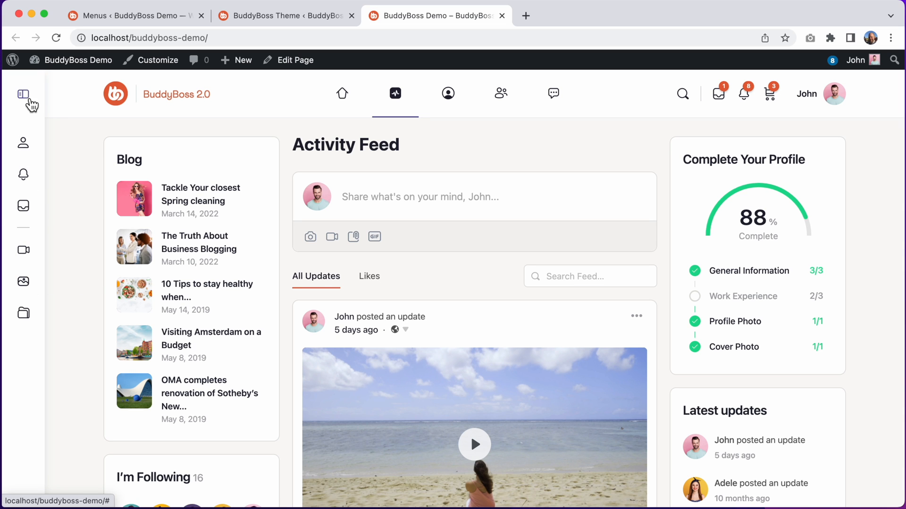
left_click(25, 94)
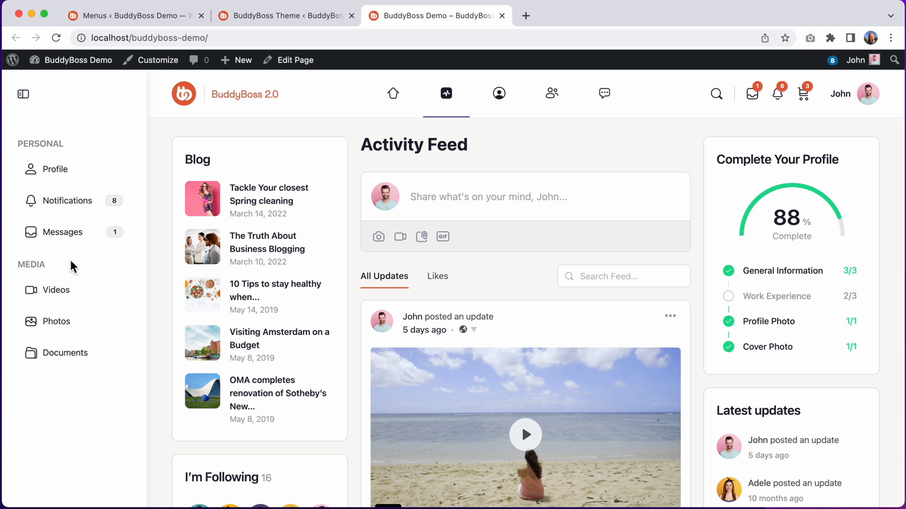
mouse_move(69, 179)
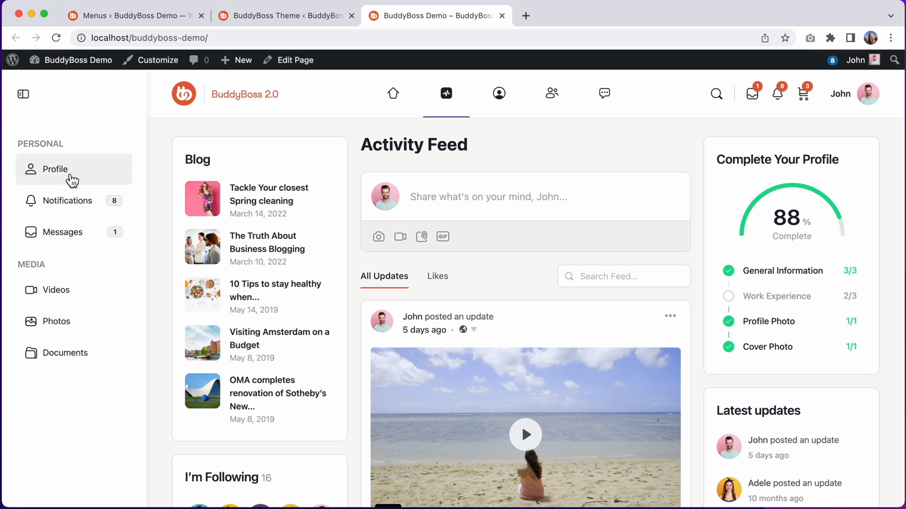
left_click(55, 169)
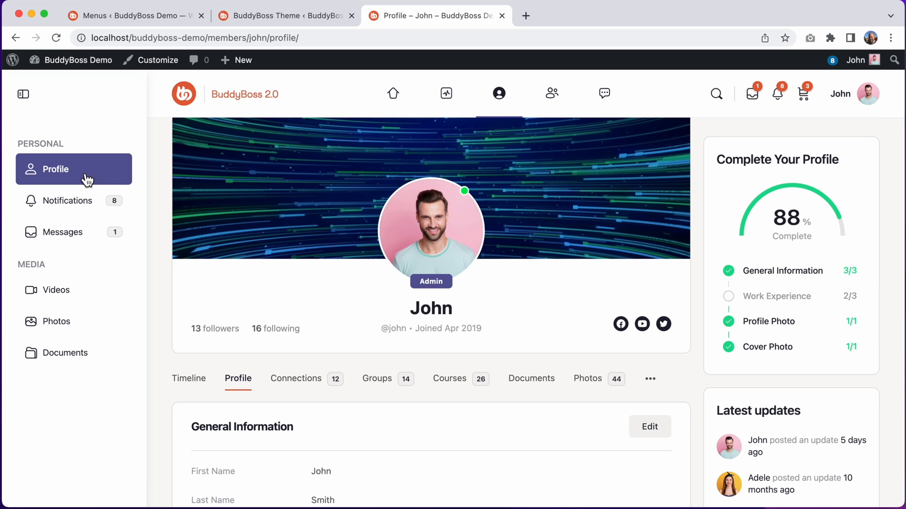
mouse_move(103, 191)
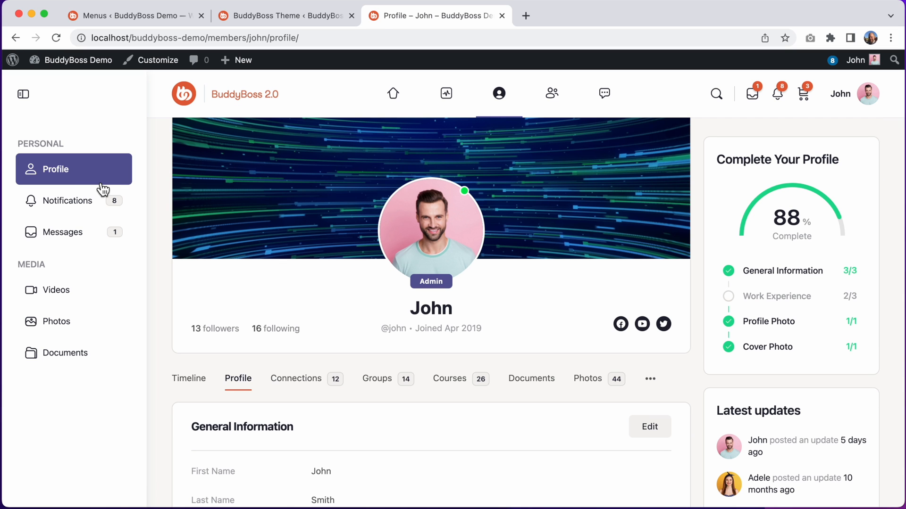
mouse_move(288, 179)
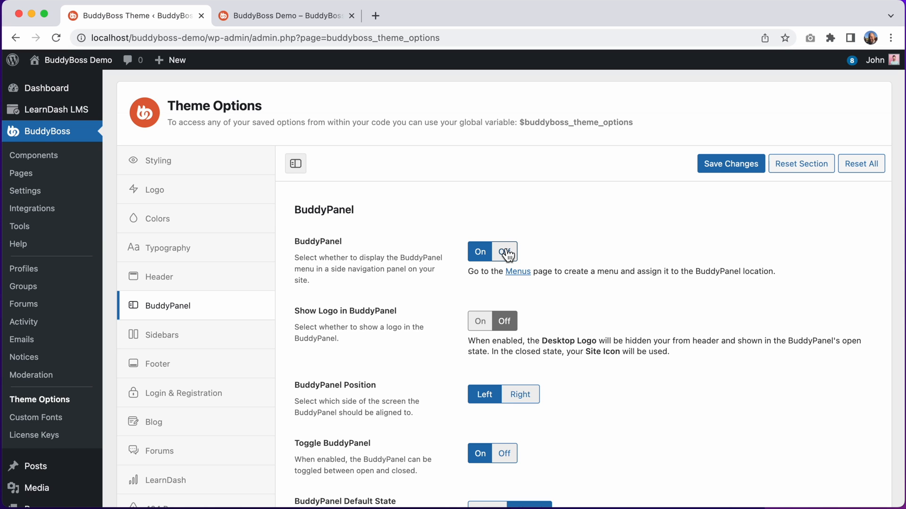
Step: Turn on Show Logo in BuddyPanel, save the theme options and return to the live site
left_click(283, 16)
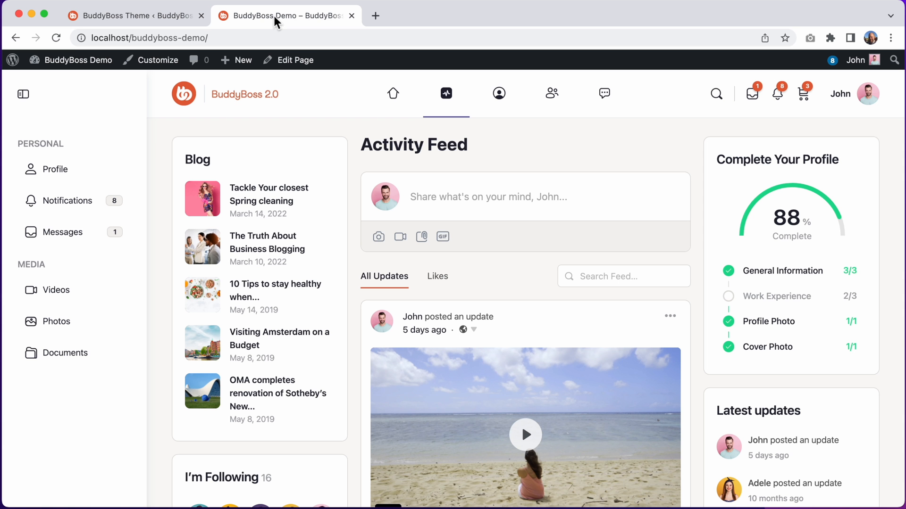
mouse_move(114, 120)
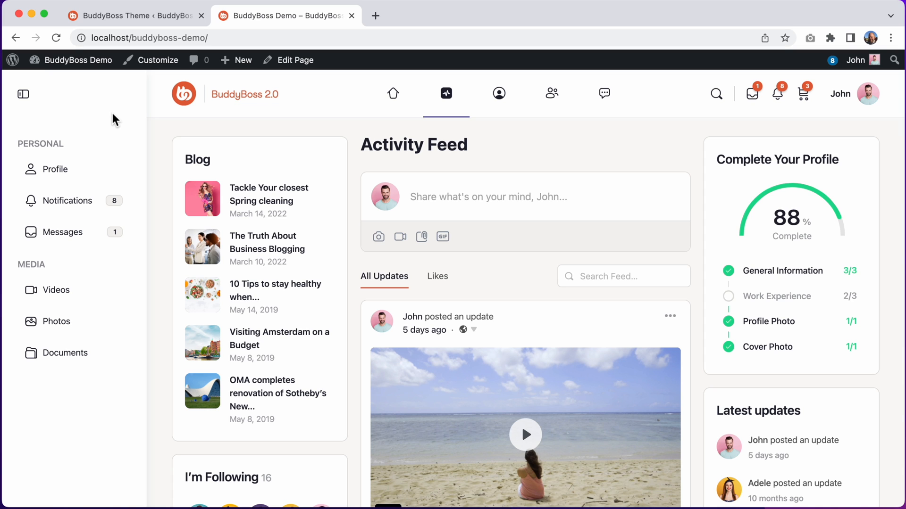
mouse_move(105, 132)
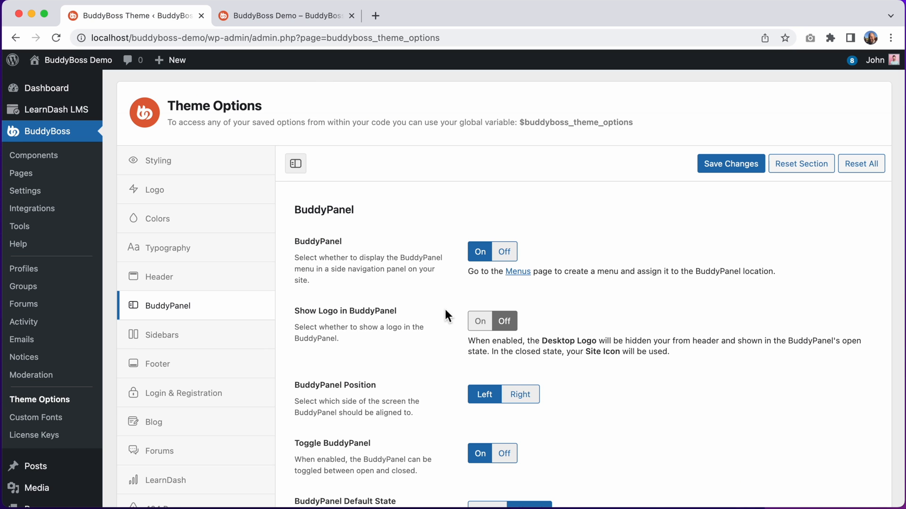
mouse_move(425, 302)
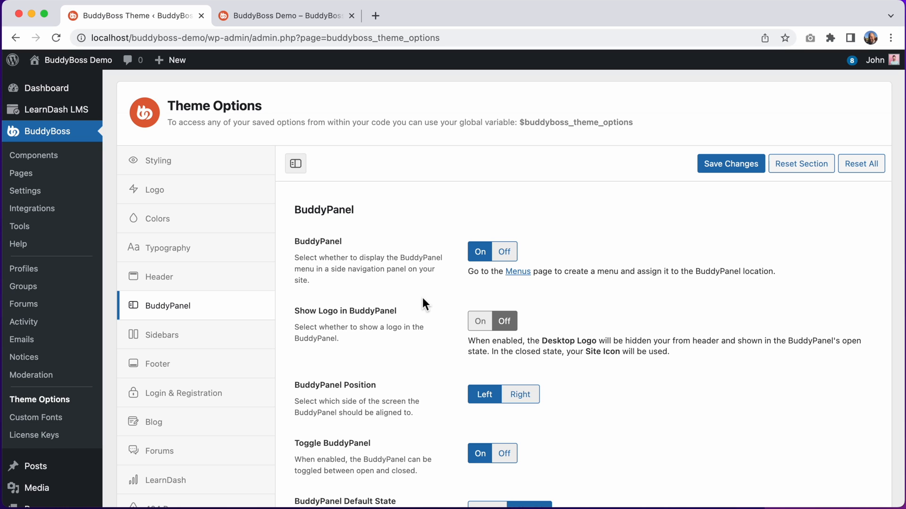
left_click(479, 321)
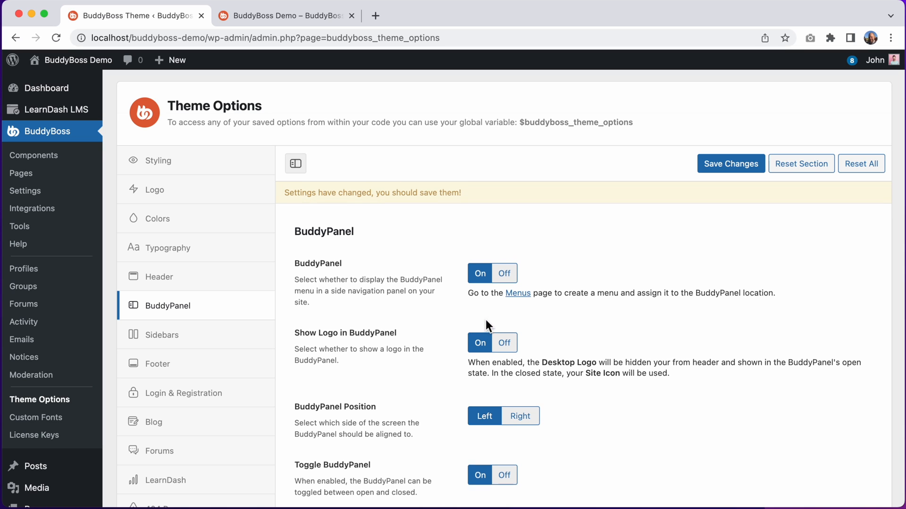
left_click(729, 163)
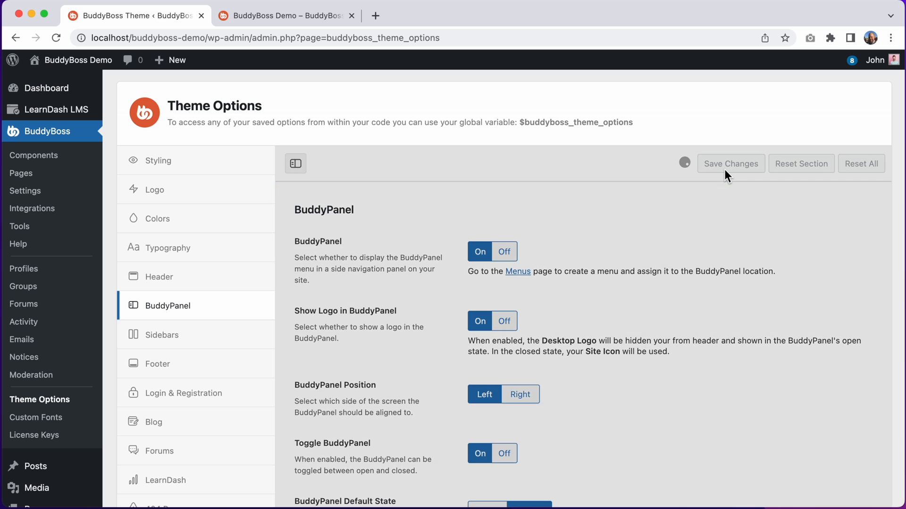
left_click(729, 163)
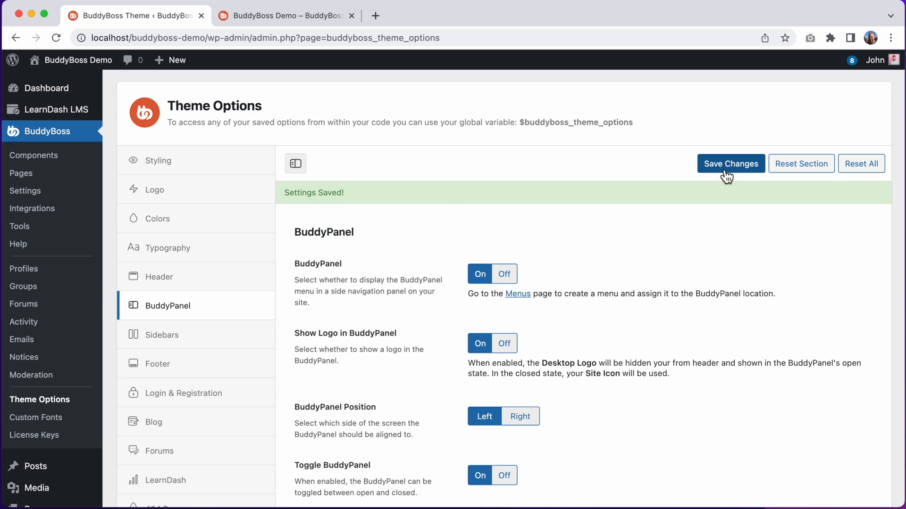
left_click(283, 16)
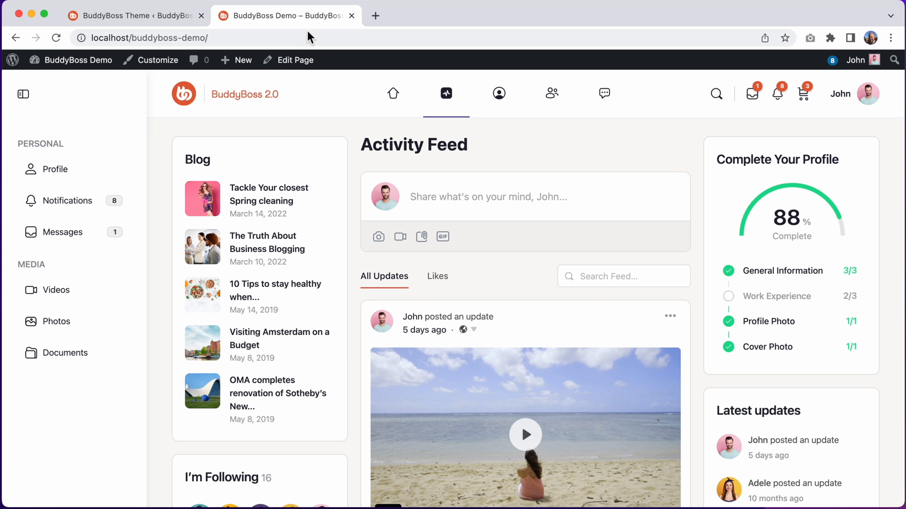
Step: Reload the demo site and expand the side BuddyPanel to reveal the BuddyBoss 2.0 logo and menu labels
left_click(56, 38)
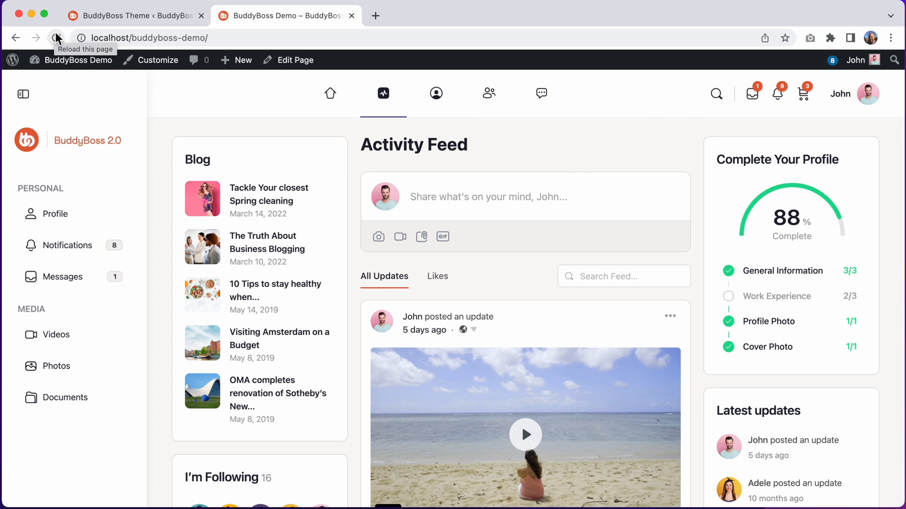
left_click(54, 38)
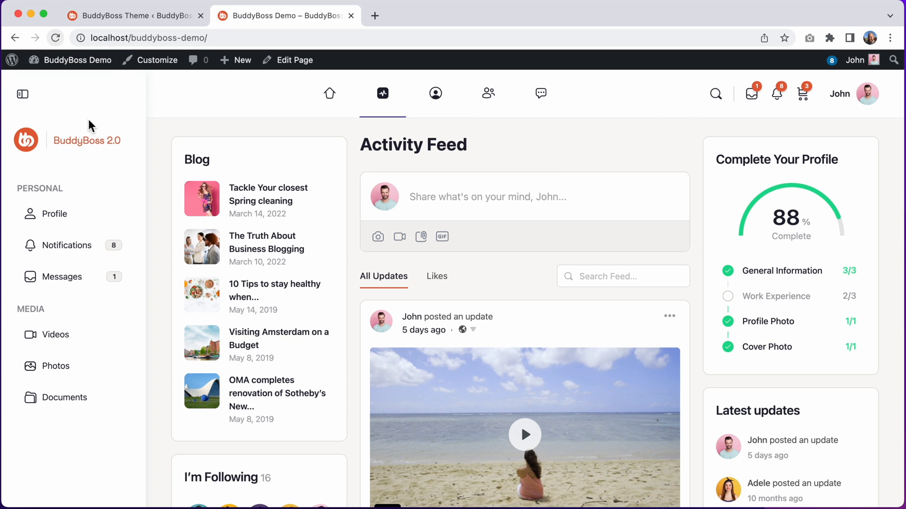
mouse_move(97, 143)
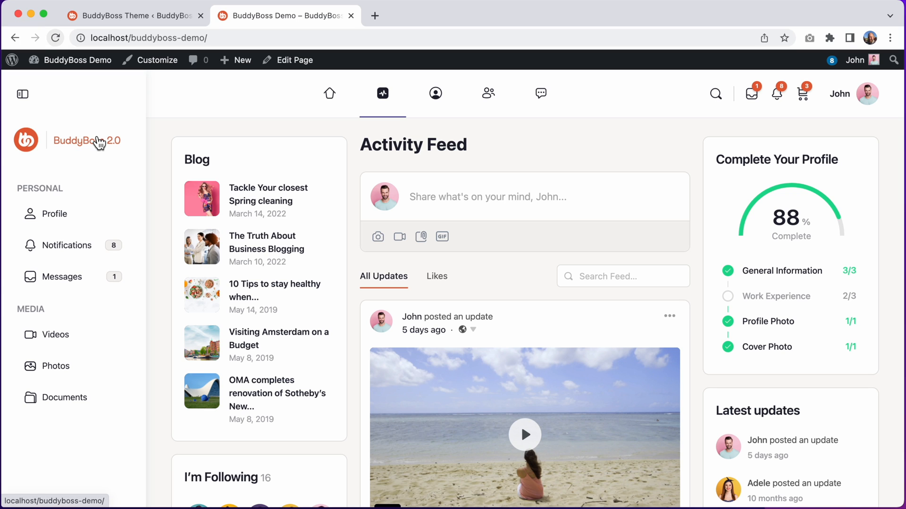
mouse_move(190, 94)
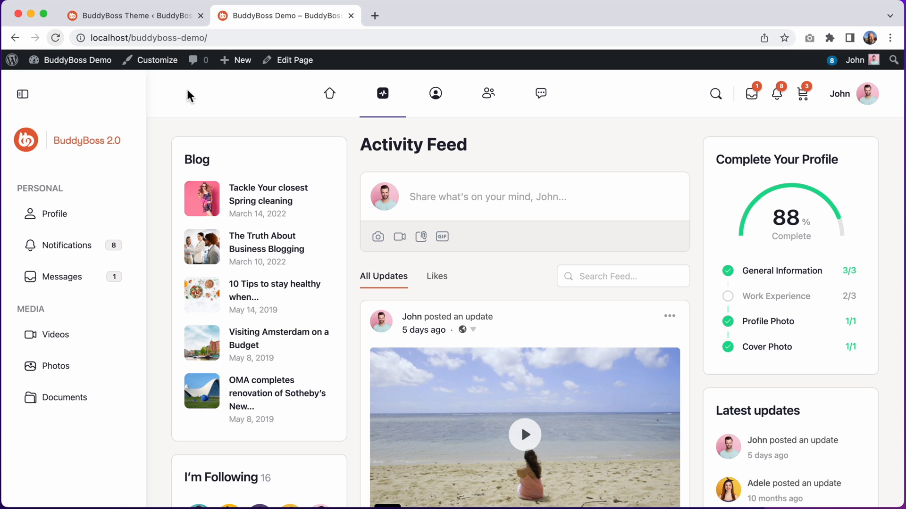
mouse_move(242, 103)
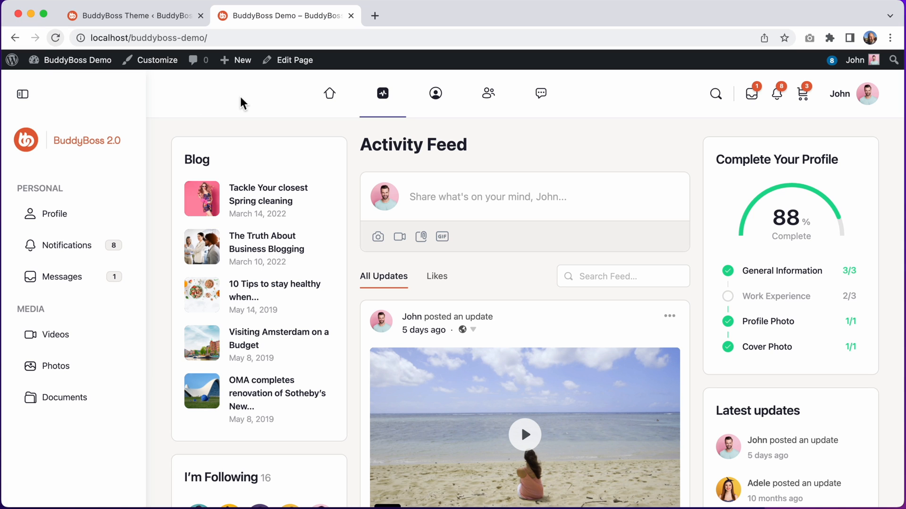
mouse_move(89, 172)
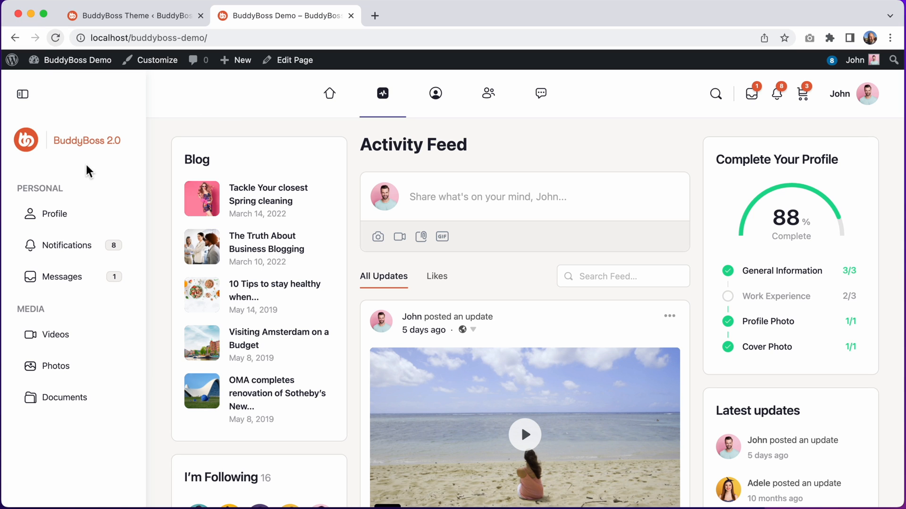
left_click(22, 94)
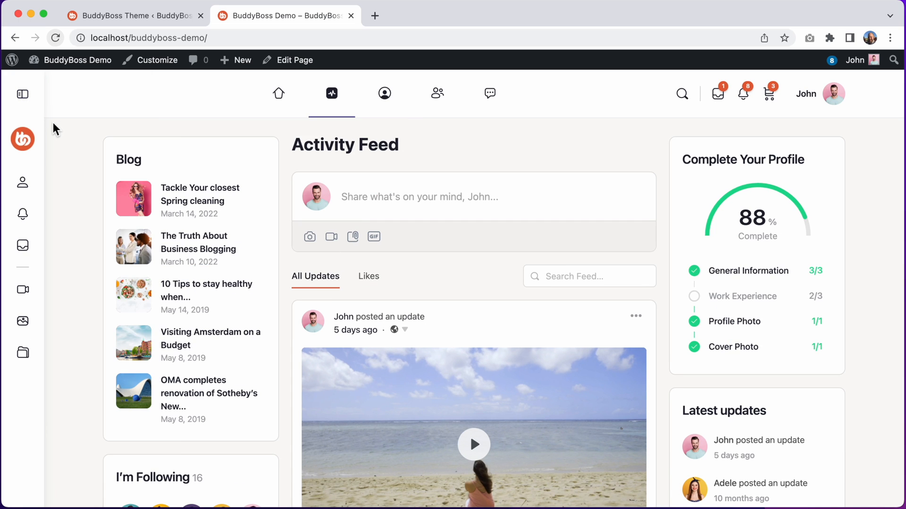
mouse_move(29, 141)
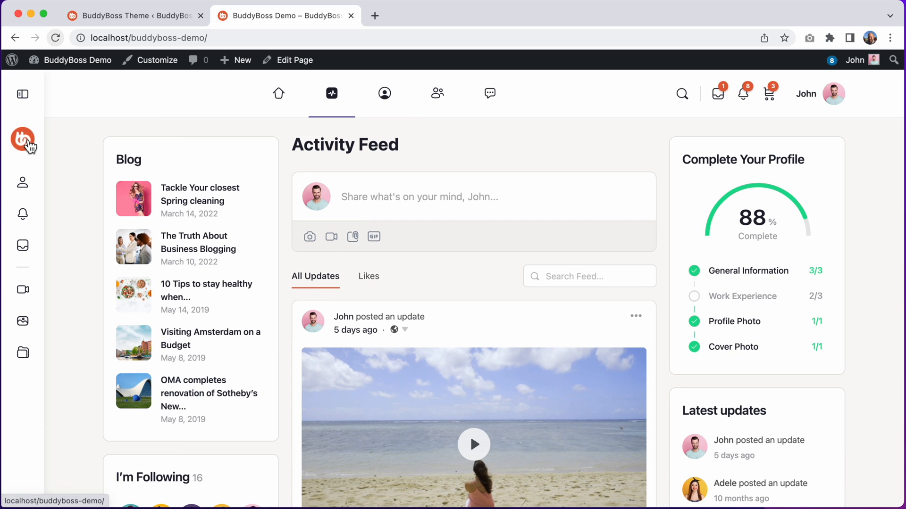
left_click(22, 93)
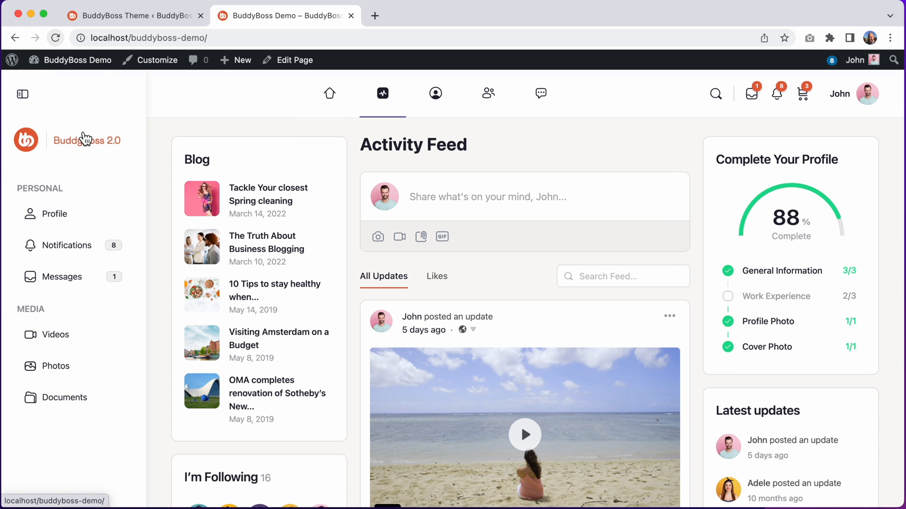
mouse_move(231, 103)
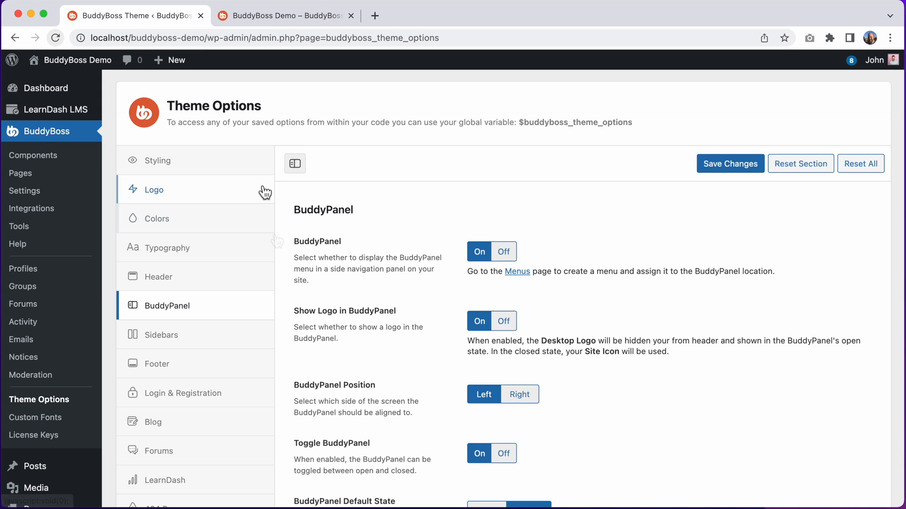
Step: Review the Logo settings showing the BuddyBoss 2.0 desktop logo, then return to the front-end site
left_click(153, 190)
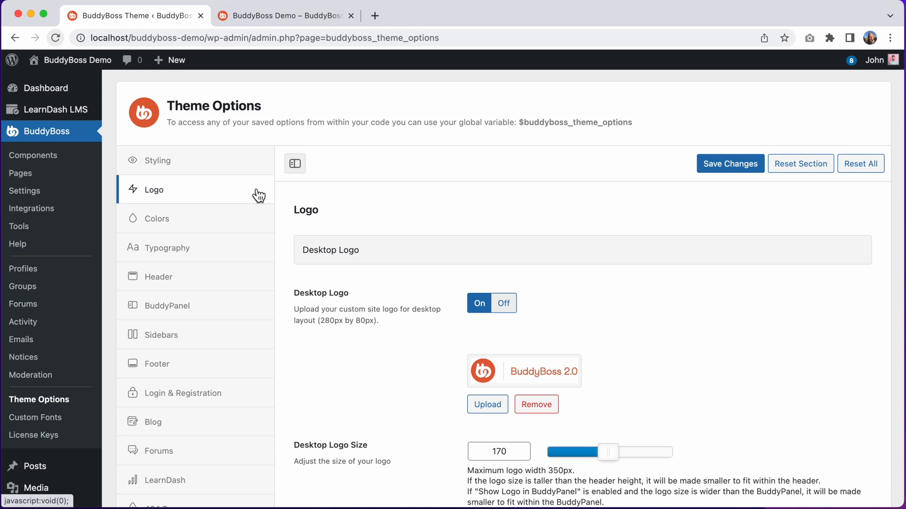
scroll("down", 3)
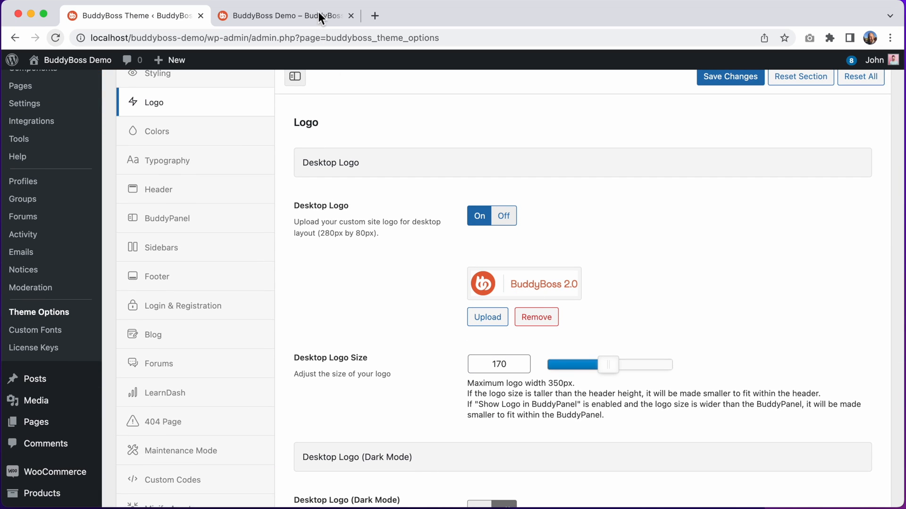
left_click(283, 17)
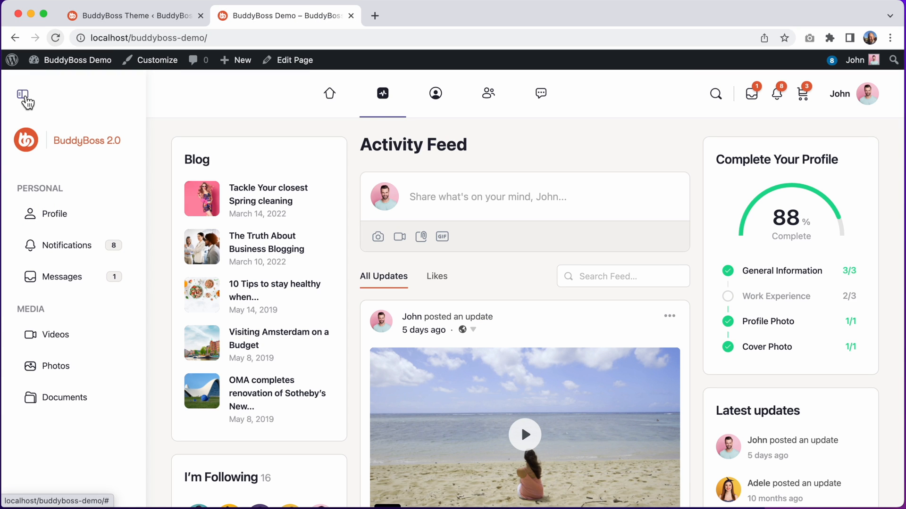
Step: Collapse the side panel, then switch Toggle BuddyPanel off in Theme Options and save
left_click(23, 94)
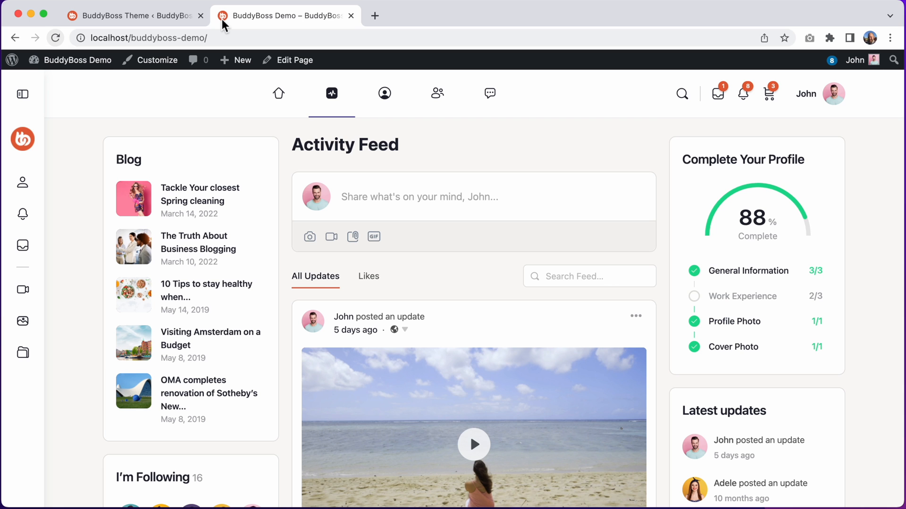
left_click(133, 16)
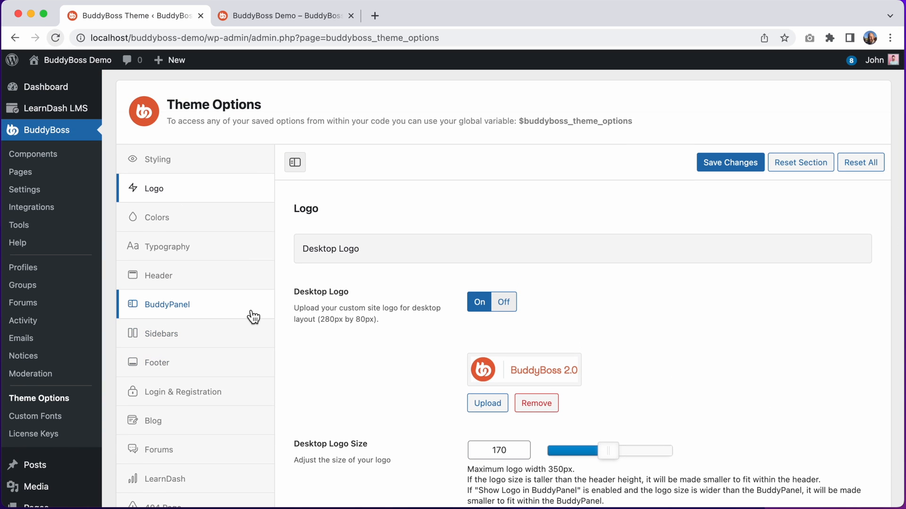
left_click(166, 305)
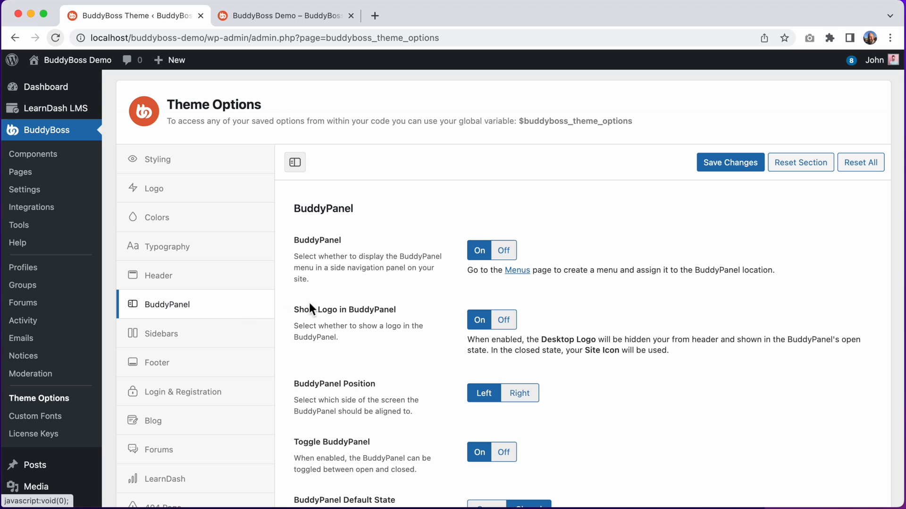
mouse_move(406, 390)
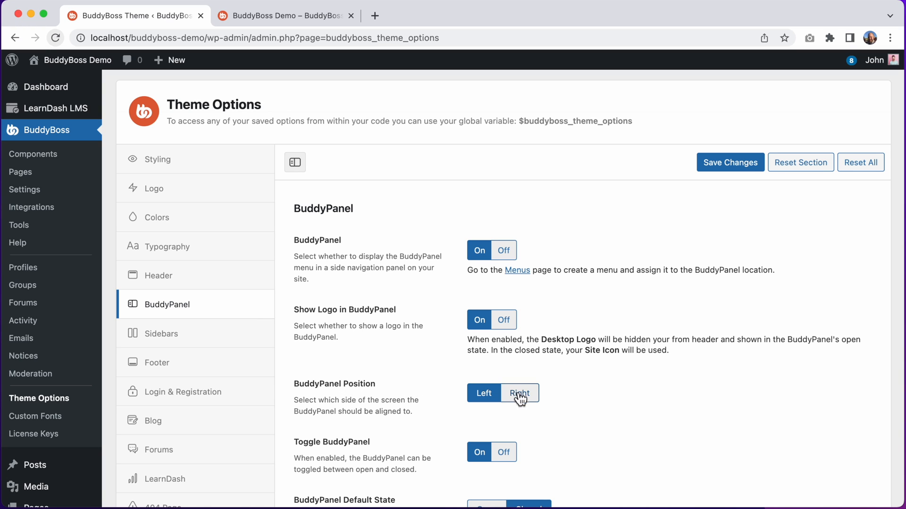
mouse_move(522, 400)
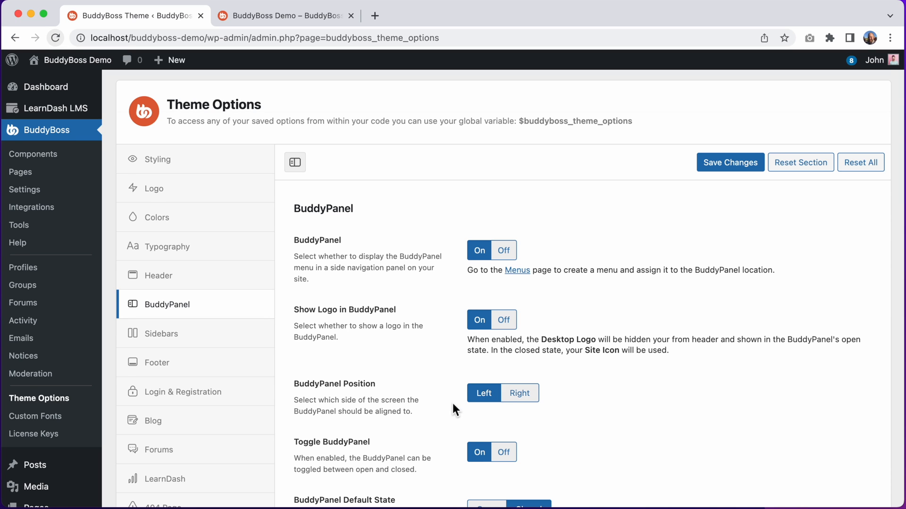
scroll("down", 3)
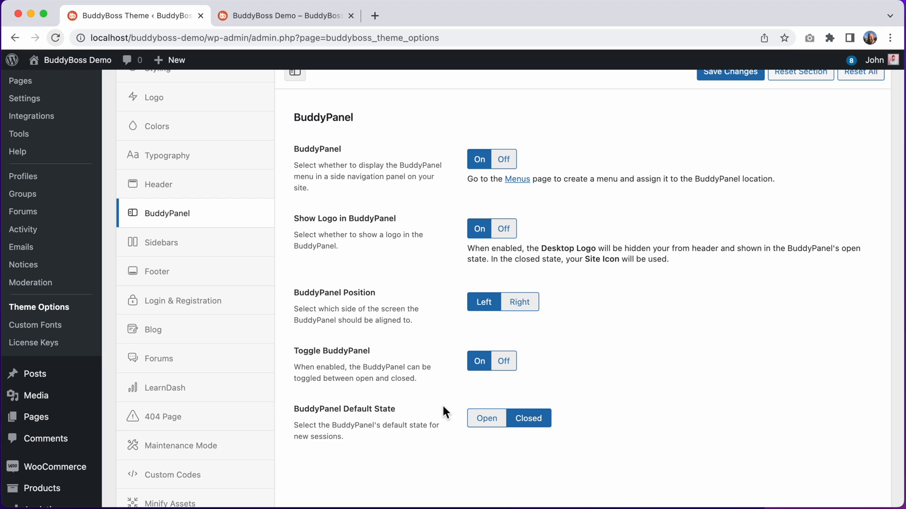
mouse_move(357, 352)
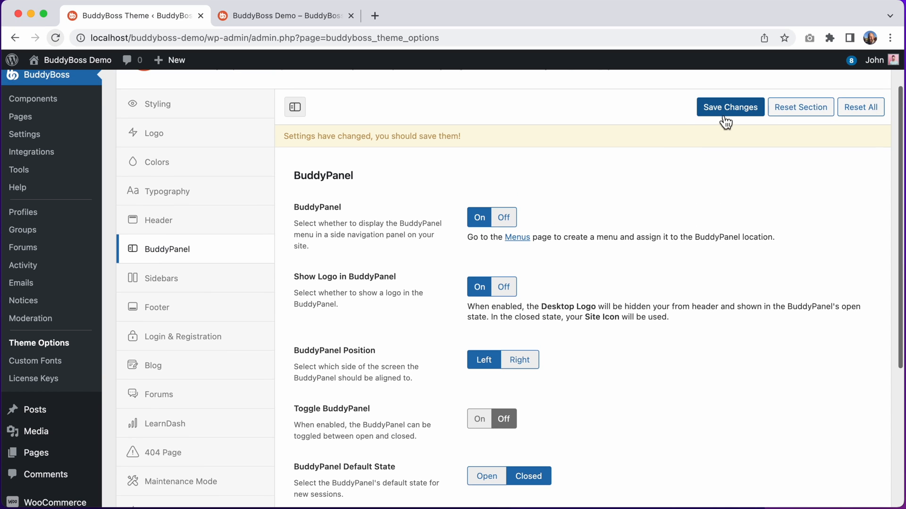
left_click(729, 107)
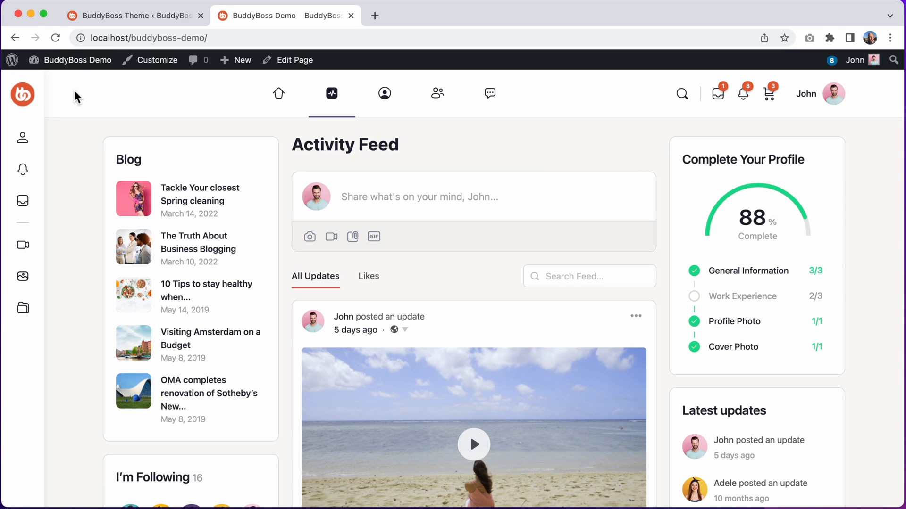
mouse_move(68, 101)
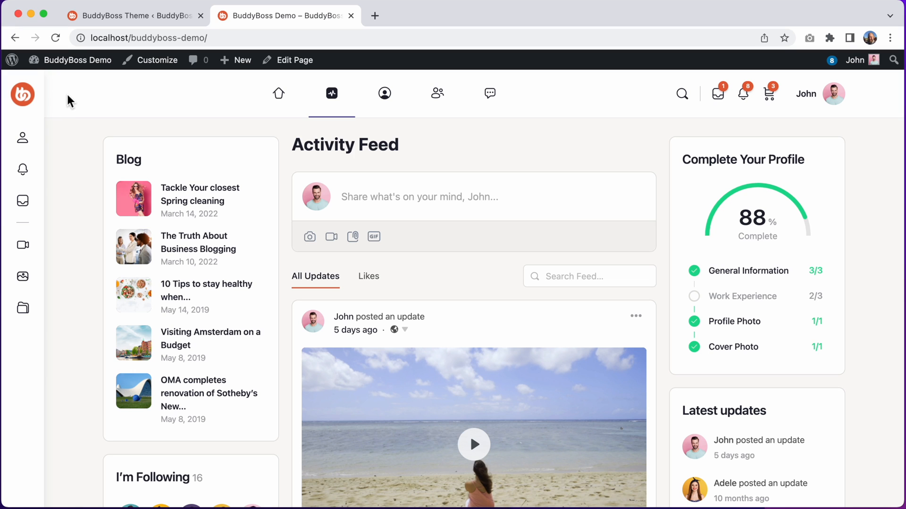
mouse_move(64, 255)
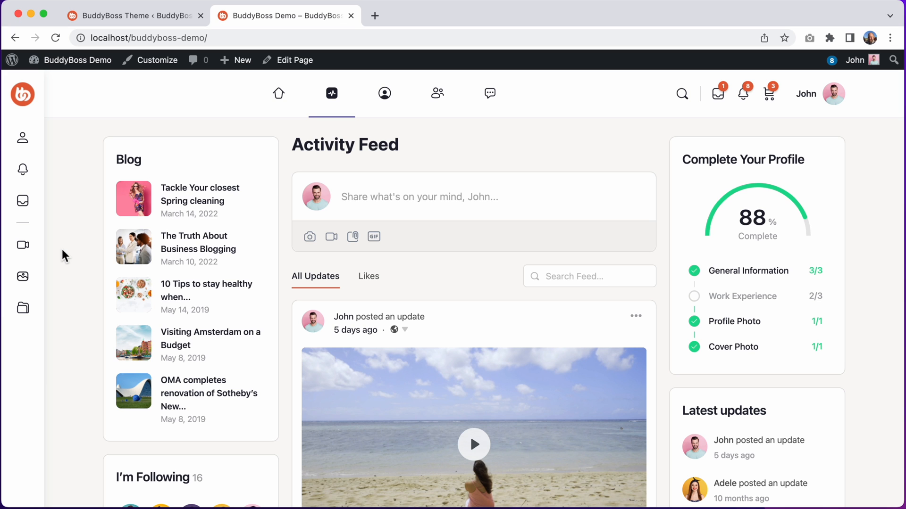
mouse_move(106, 32)
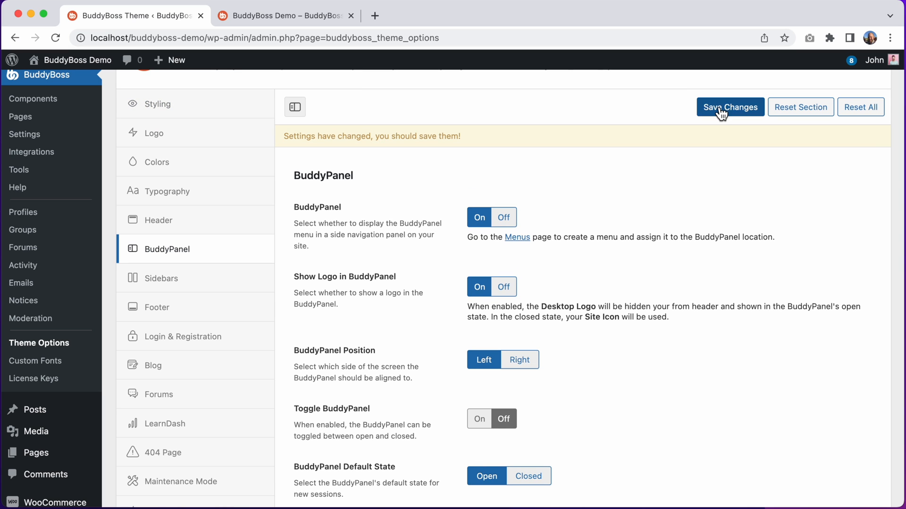
Step: Save the BuddyPanel Default State as Open and reload the front-end site to see the expanded panel
left_click(729, 106)
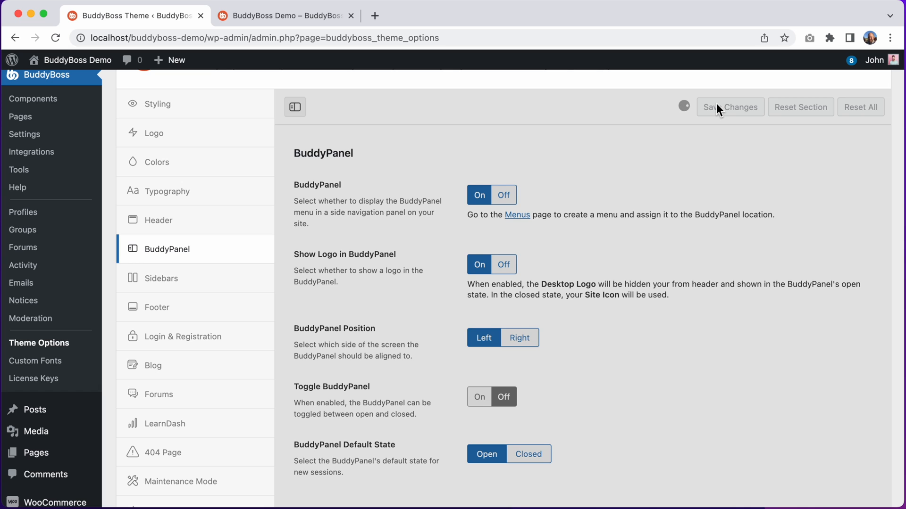
left_click(730, 106)
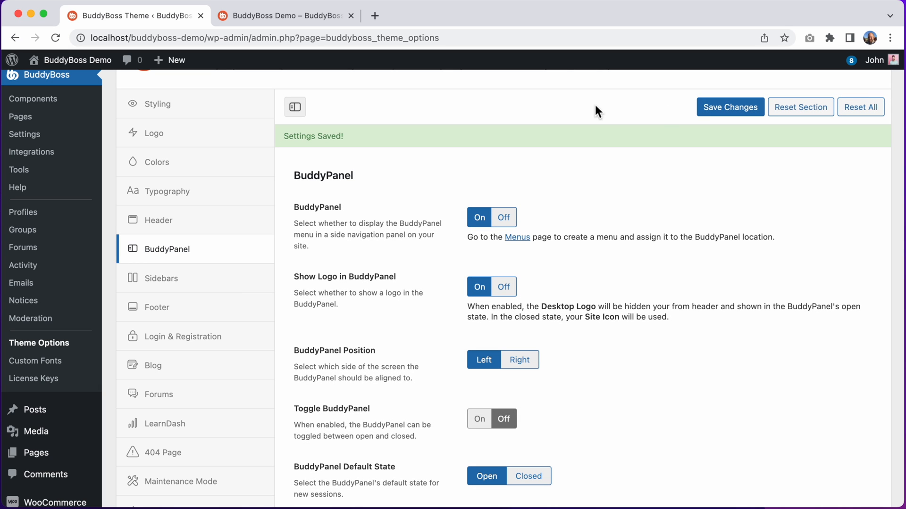
left_click(283, 16)
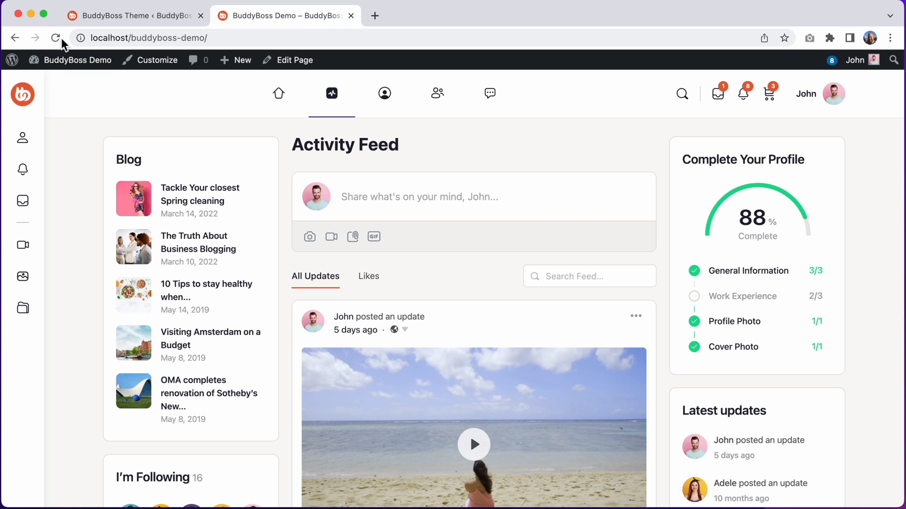
left_click(56, 38)
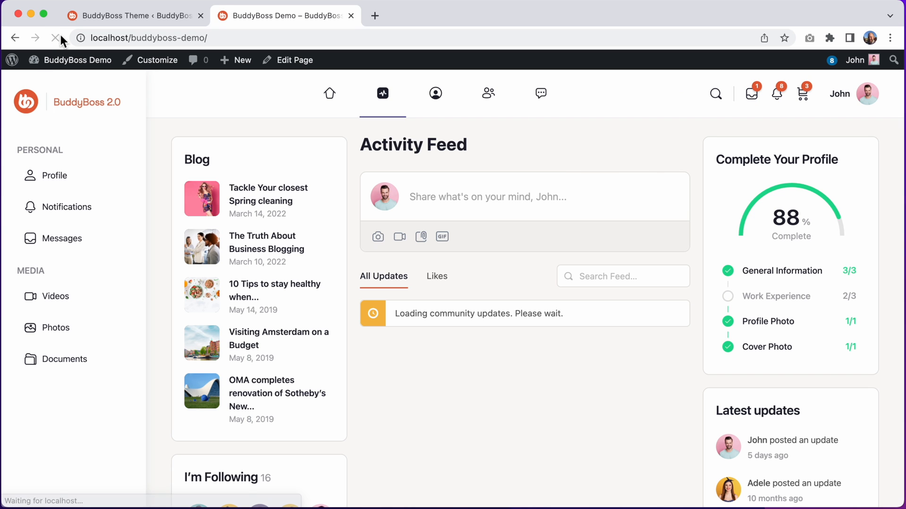
left_click(55, 38)
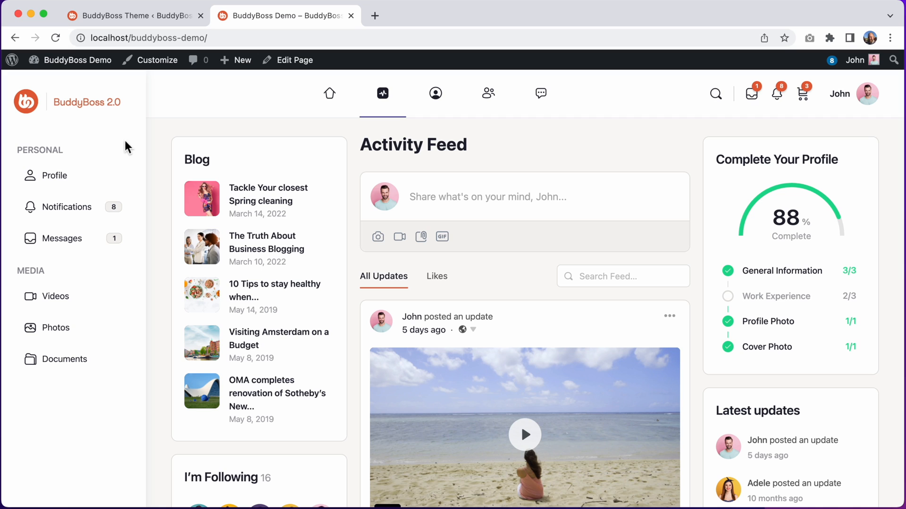
mouse_move(122, 151)
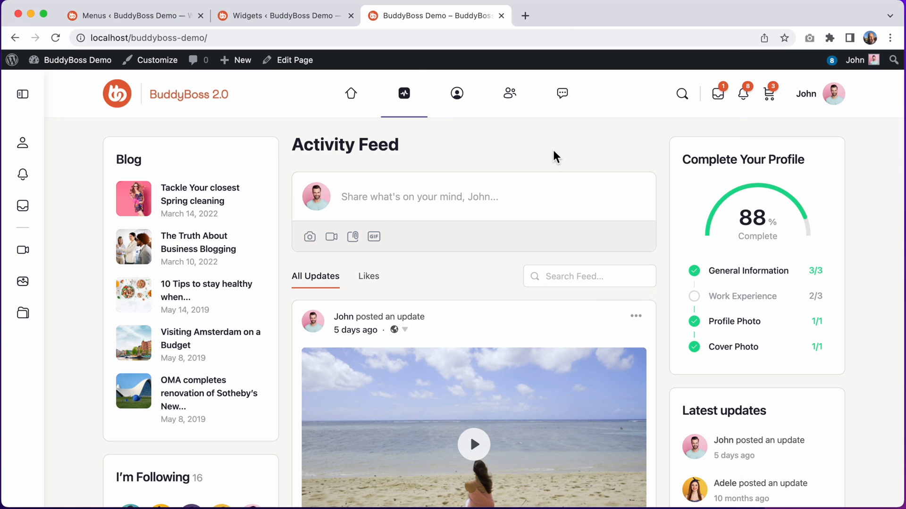
mouse_move(815, 200)
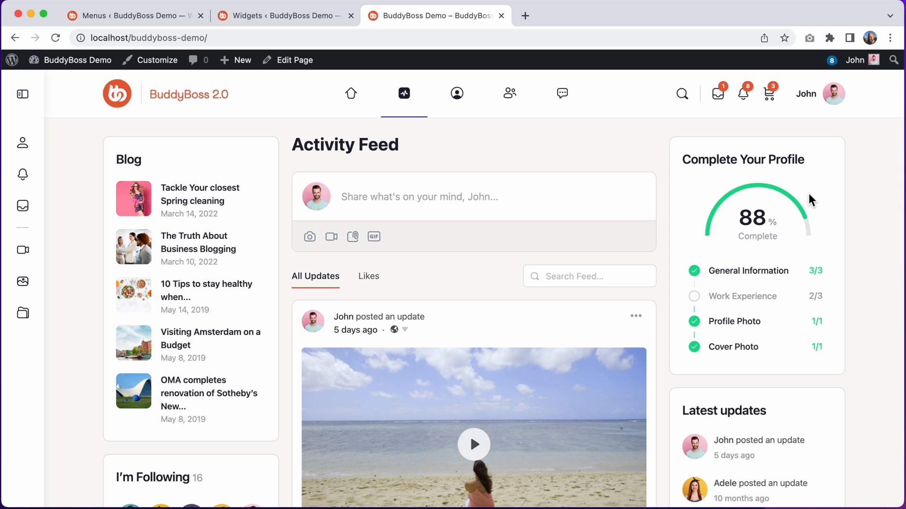
mouse_move(307, 31)
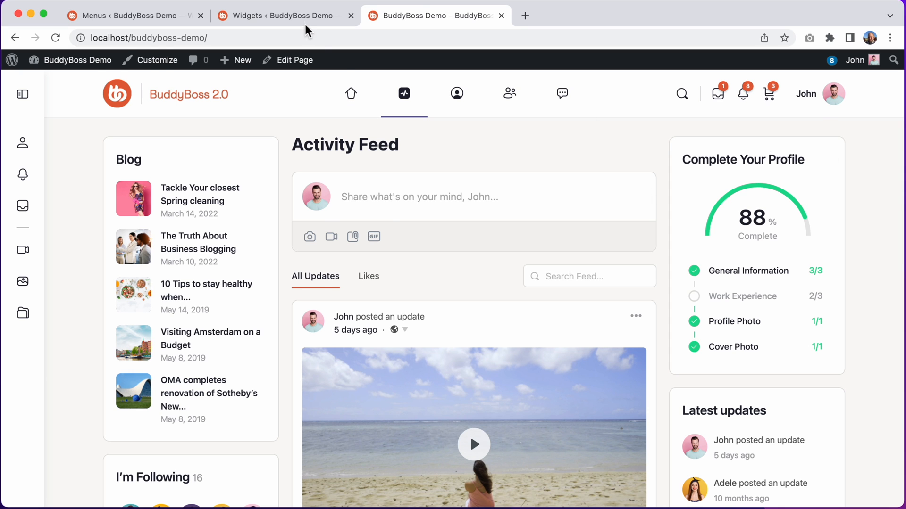
Step: Insert the BuddyPanel block into the Activity Directory Right widget area via a 'buddy' search
left_click(283, 16)
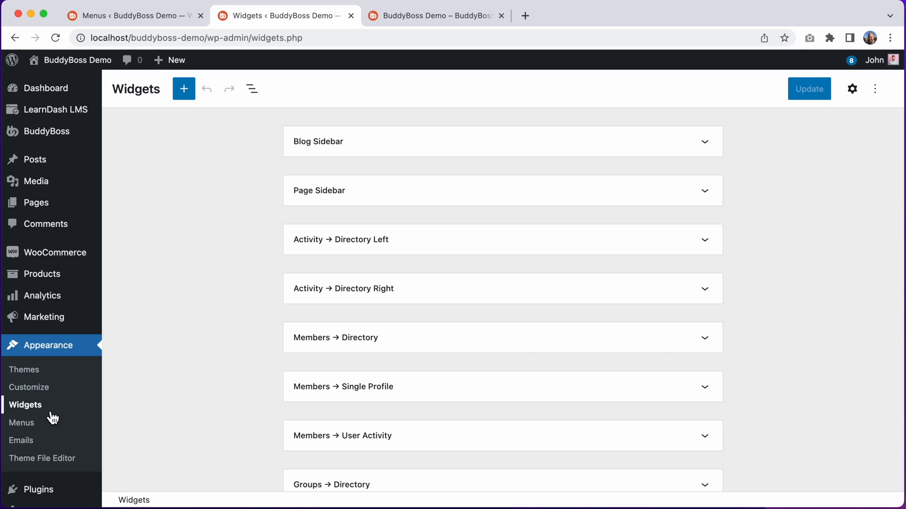
mouse_move(374, 276)
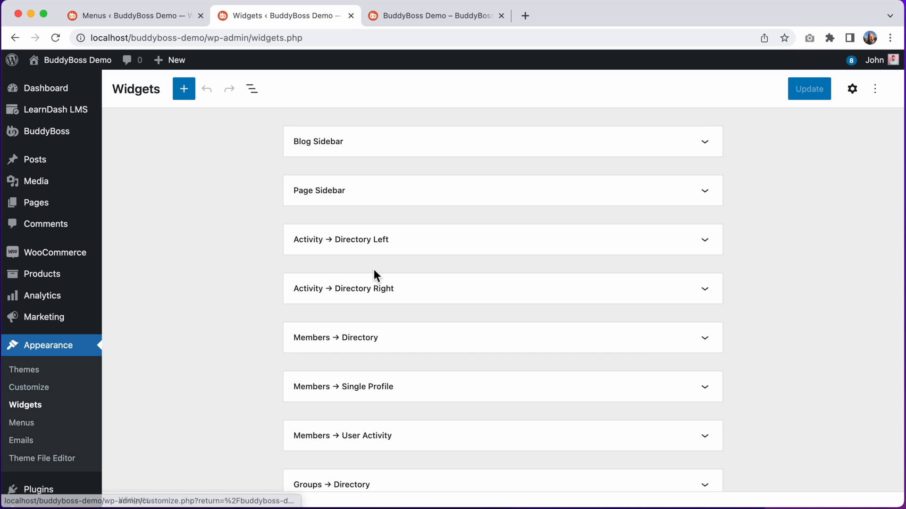
mouse_move(455, 294)
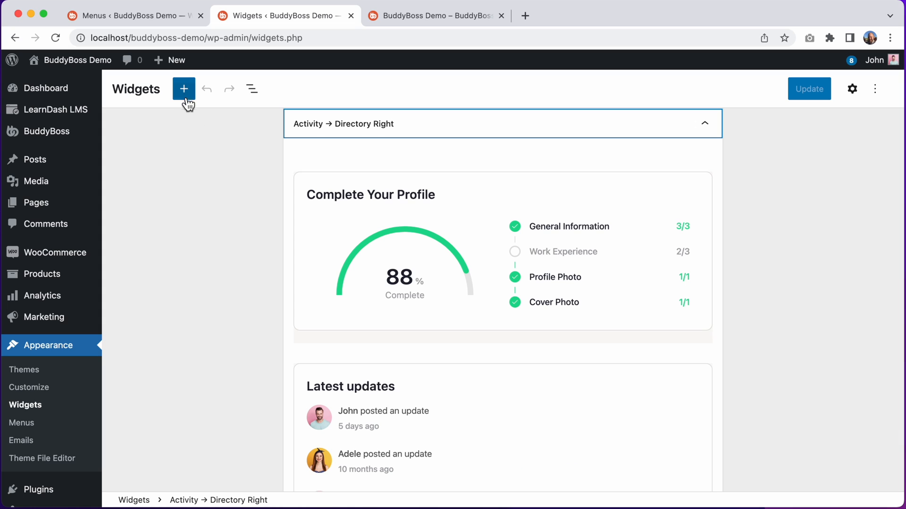
left_click(184, 89)
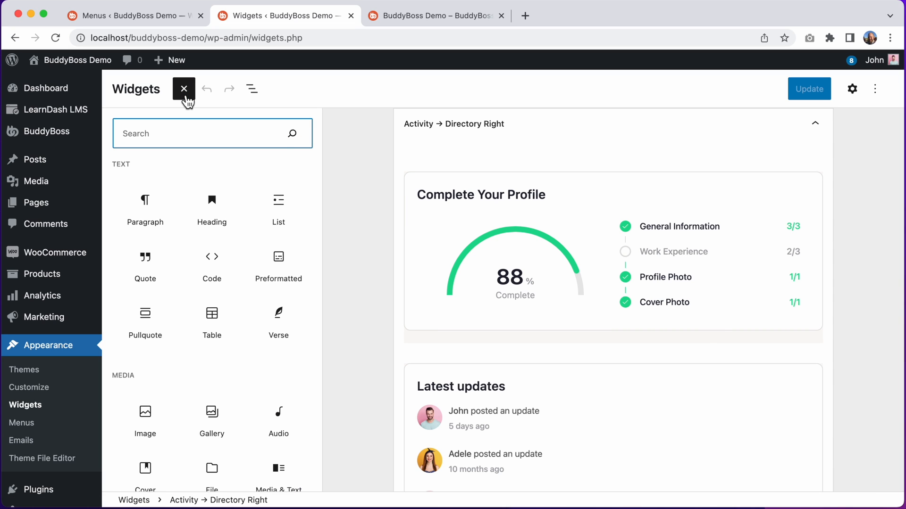
type("buddy")
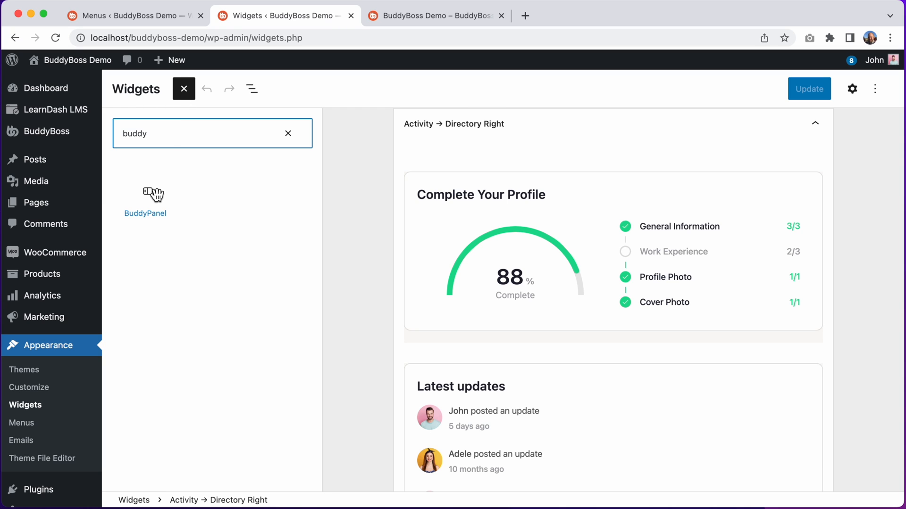
left_click(146, 193)
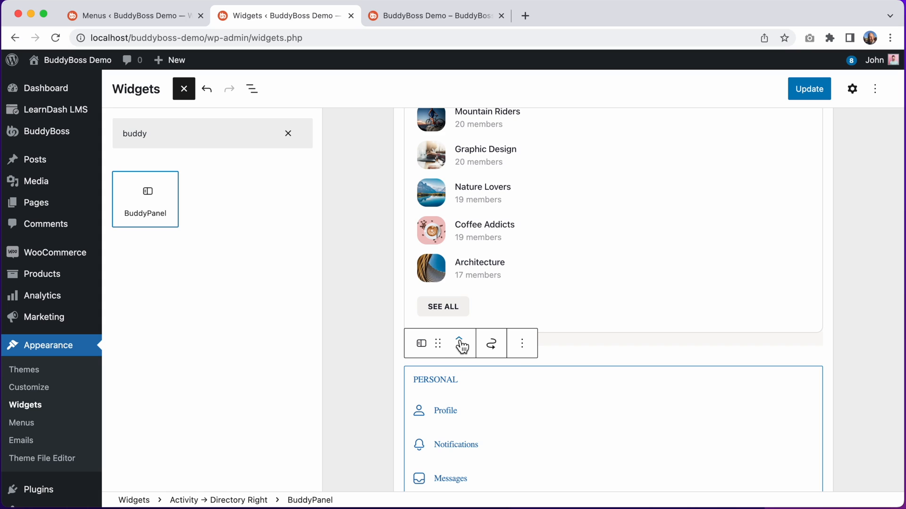
Step: Move the BuddyPanel block to the top above Complete Your Profile and update the widget area
left_click(461, 343)
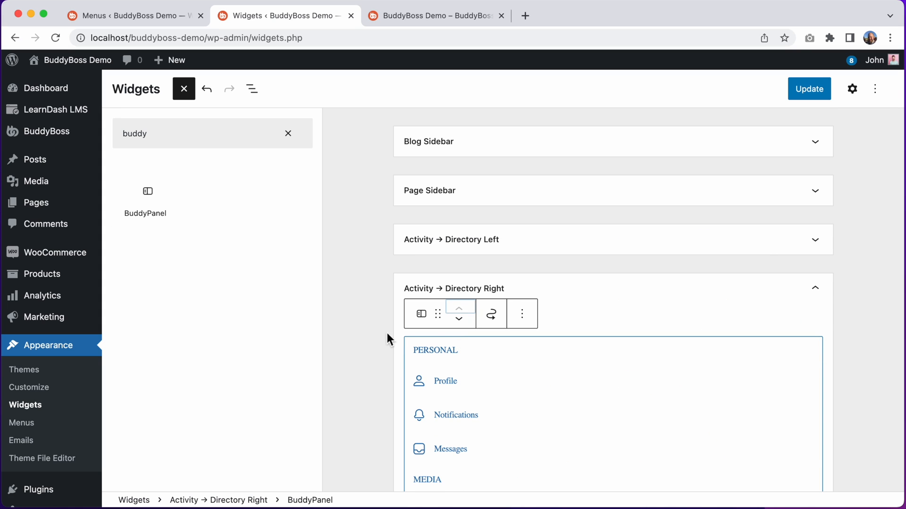
scroll("down", 3)
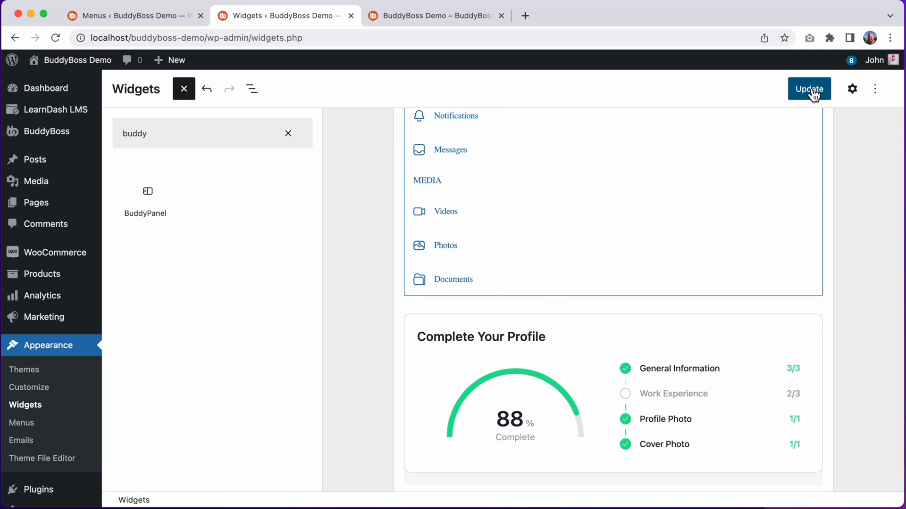
left_click(808, 88)
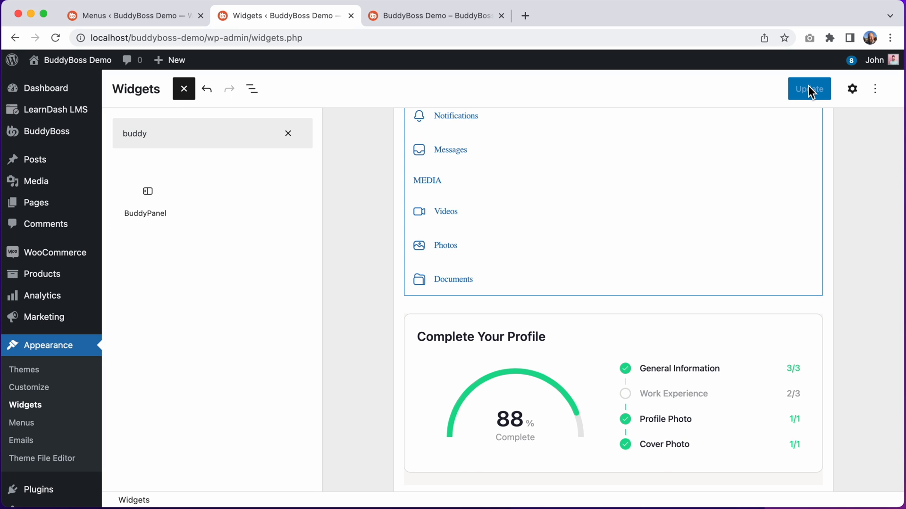
Step: Reload the front-end Activity Feed and expand the side panel to compare it with the new sidebar menu
left_click(434, 16)
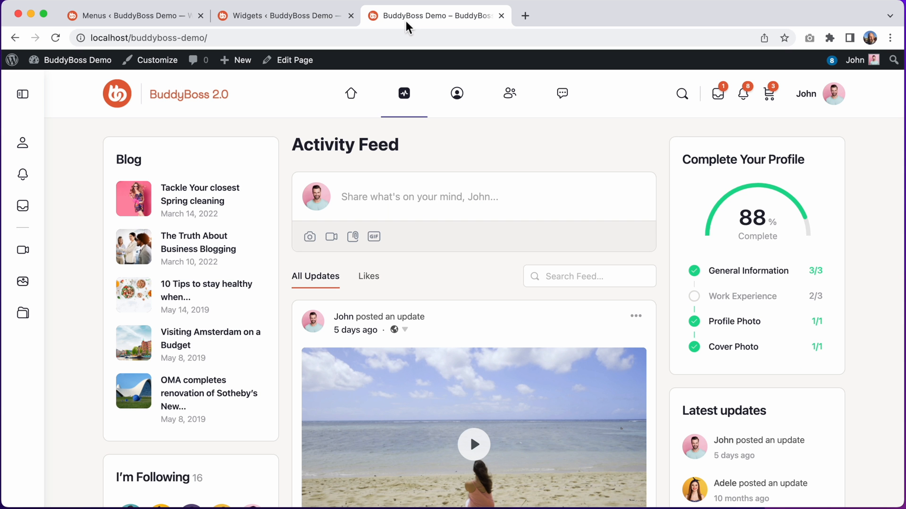
left_click(56, 38)
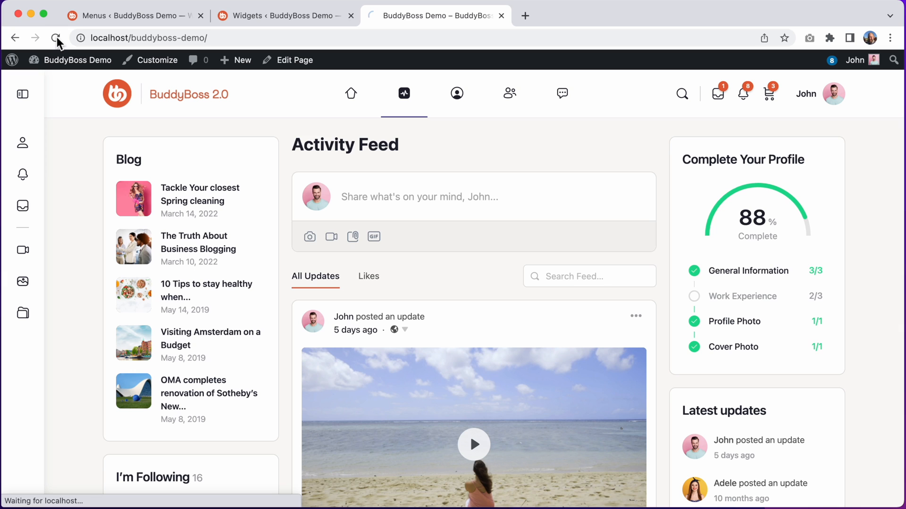
left_click(55, 38)
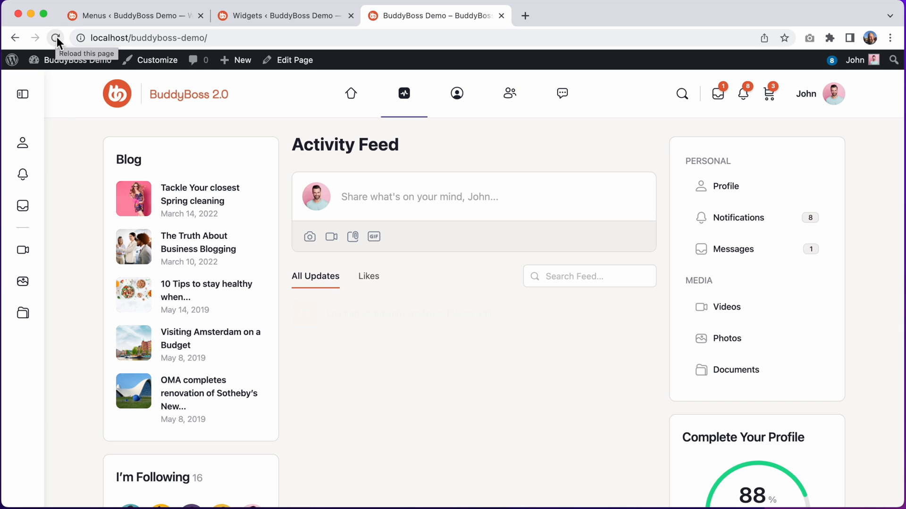
left_click(56, 37)
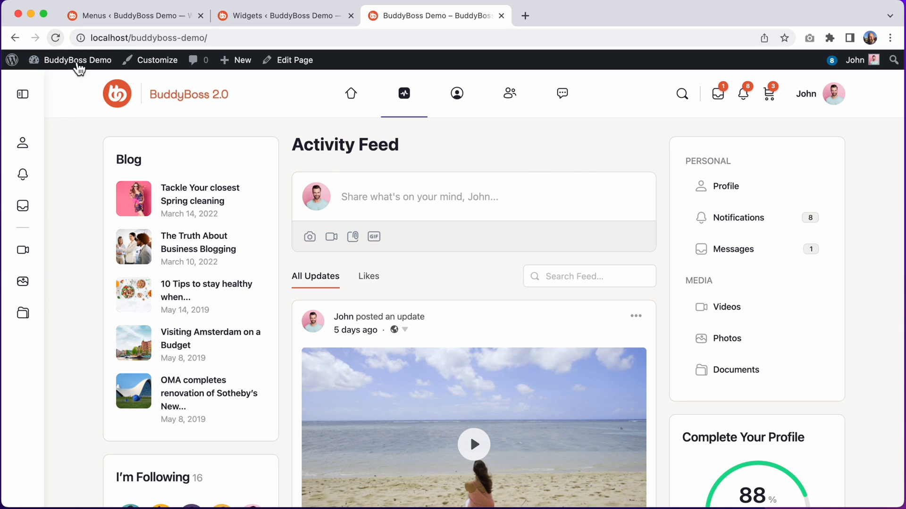
mouse_move(758, 274)
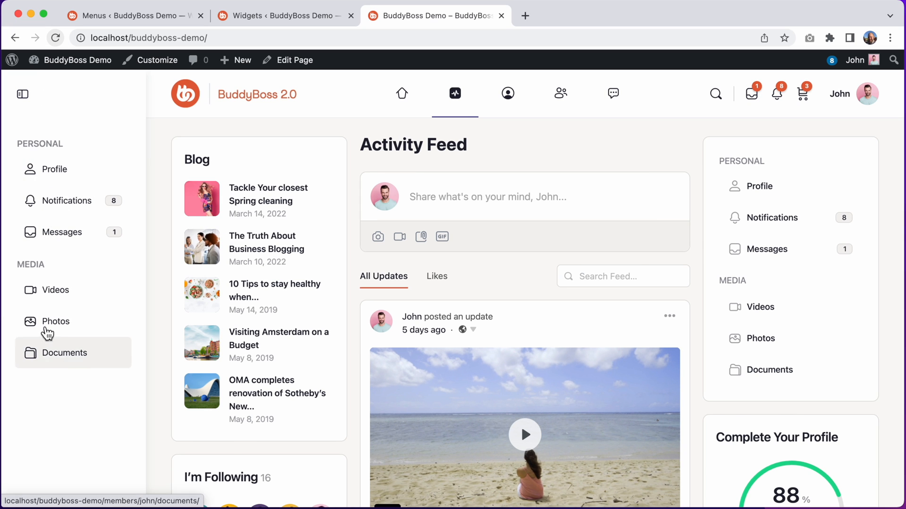
mouse_move(762, 218)
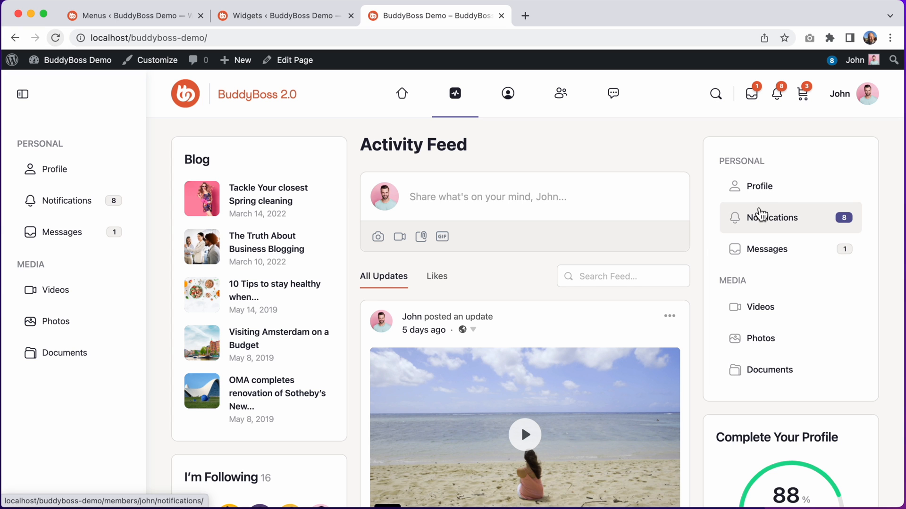
left_click(133, 16)
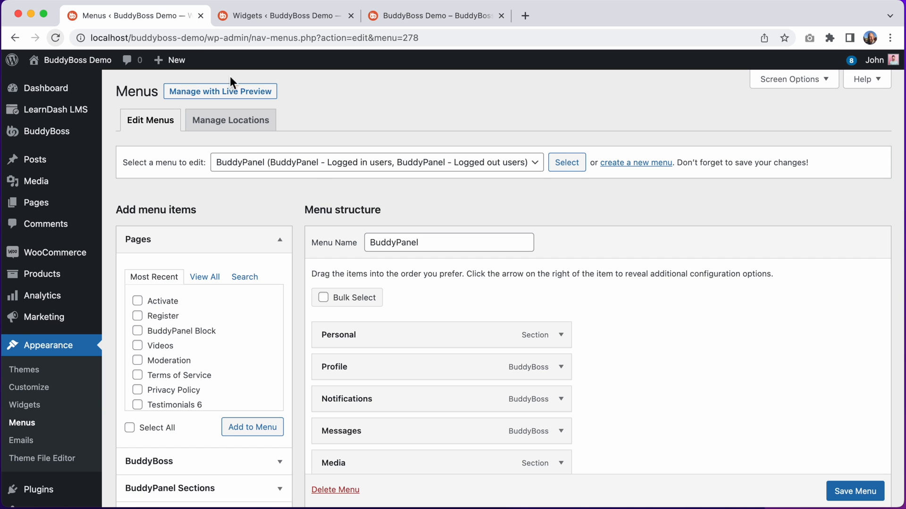
scroll("down", 3)
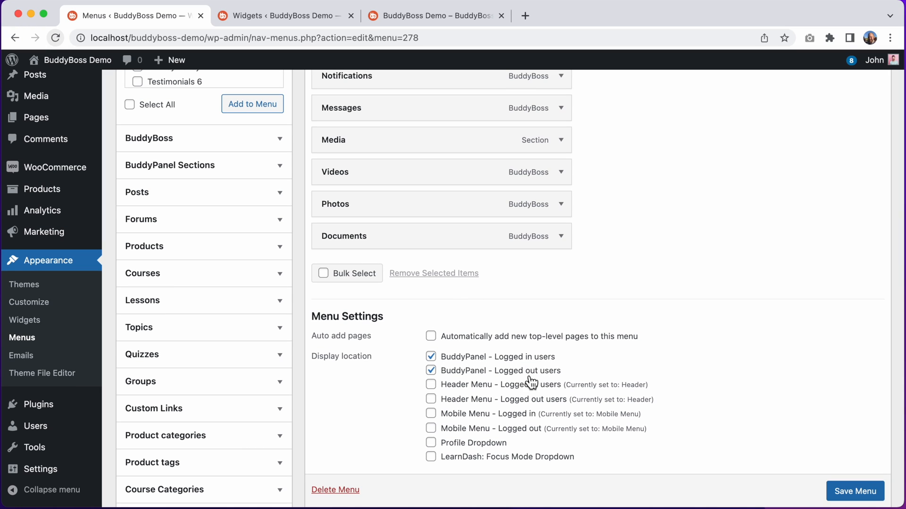
mouse_move(534, 381)
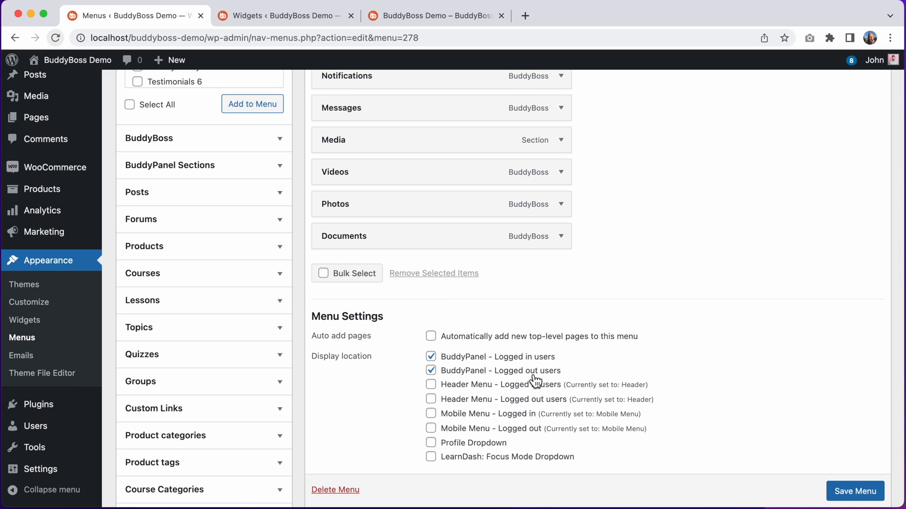
left_click(436, 16)
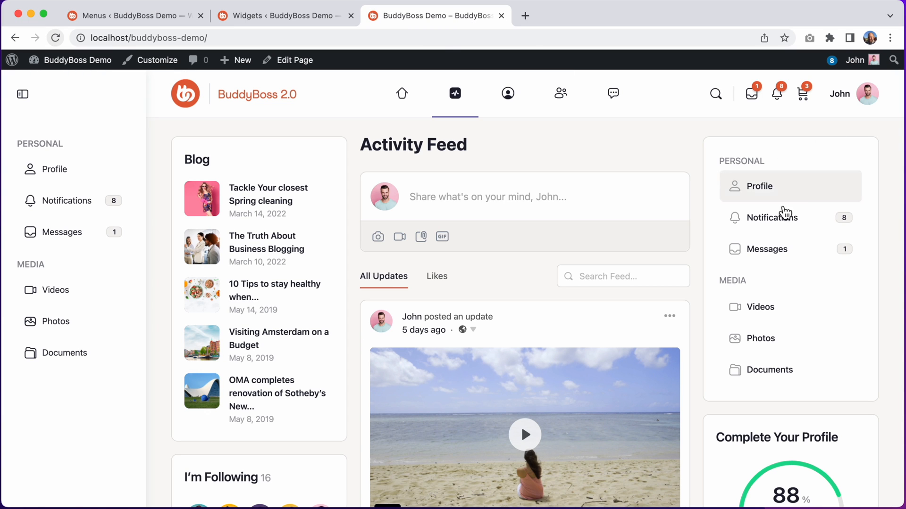
mouse_move(761, 338)
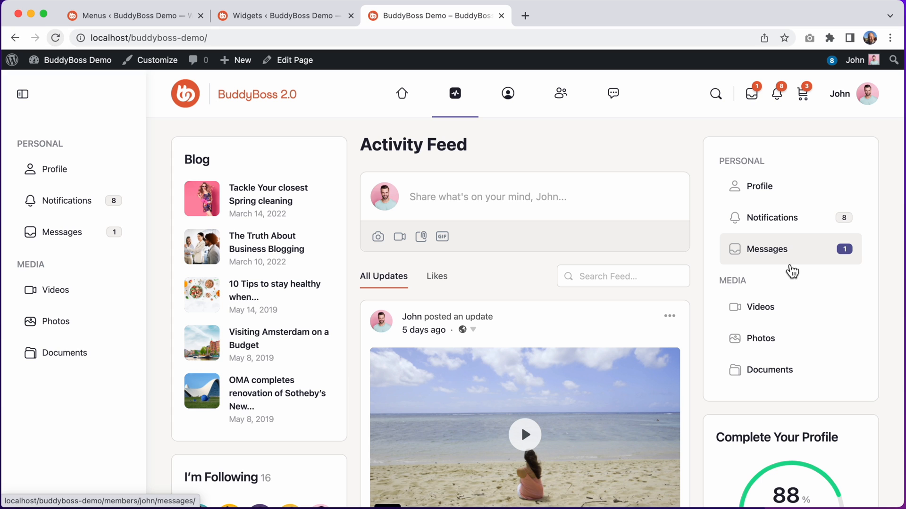
mouse_move(98, 126)
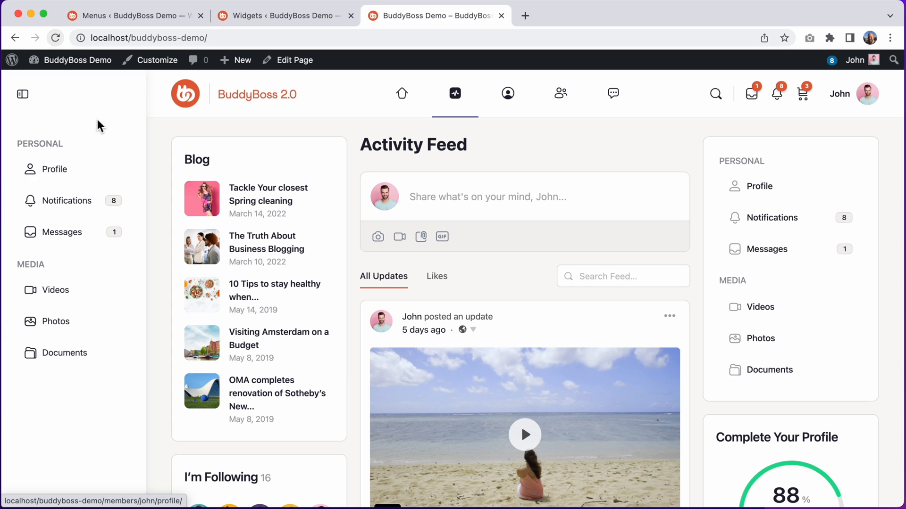
mouse_move(101, 147)
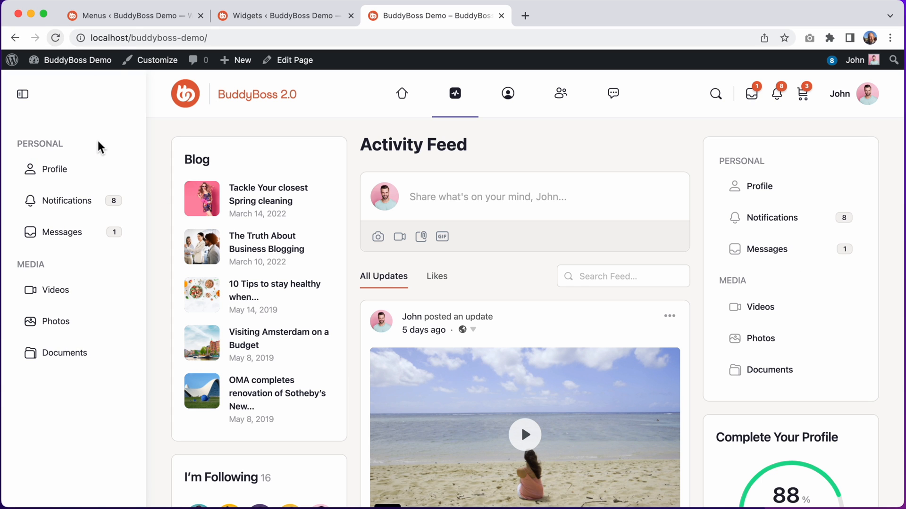
Step: Switch the BuddyPanel side navigation off in BuddyBoss Theme Options and save the change
left_click(133, 16)
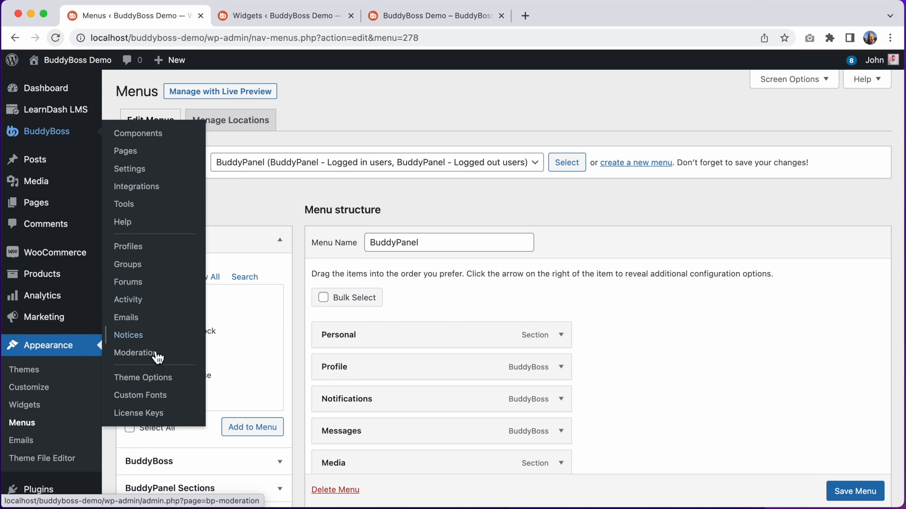
left_click(142, 378)
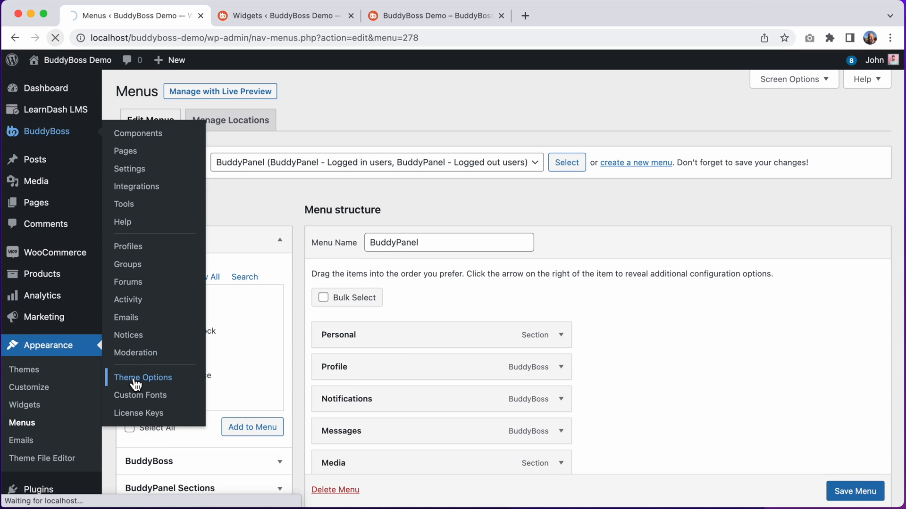
left_click(142, 378)
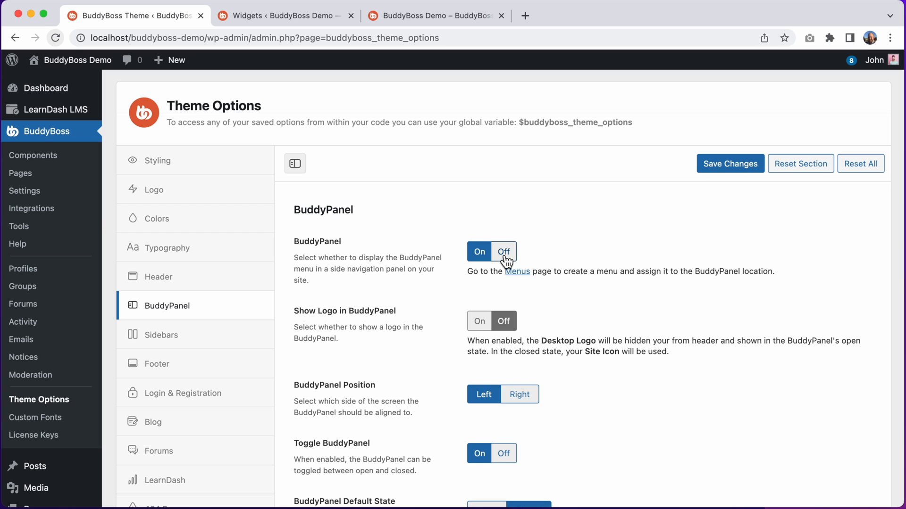
left_click(502, 251)
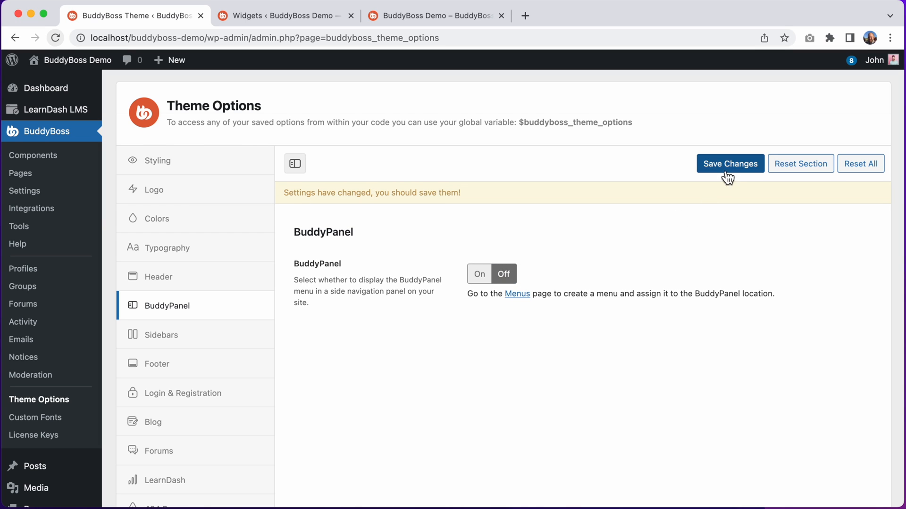
left_click(730, 163)
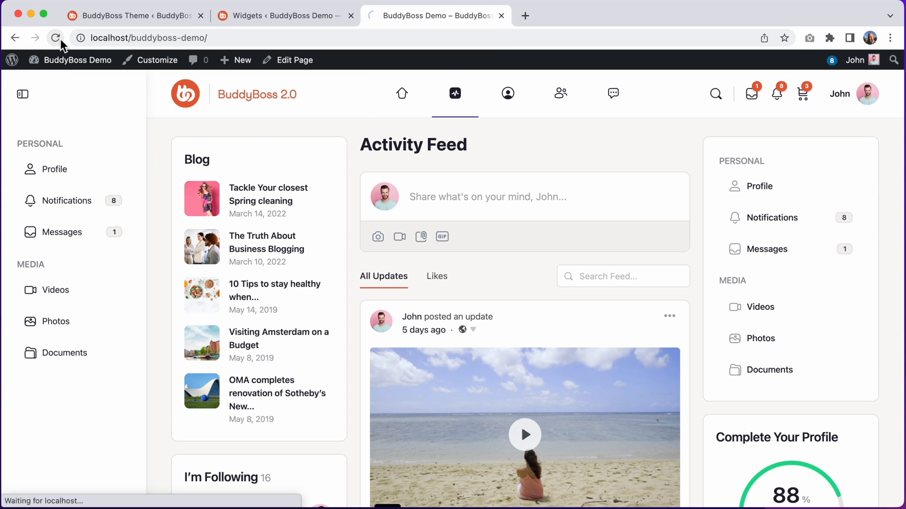
Step: Reload the Activity Feed to confirm the menu shows only in the right sidebar with no side panel
left_click(56, 38)
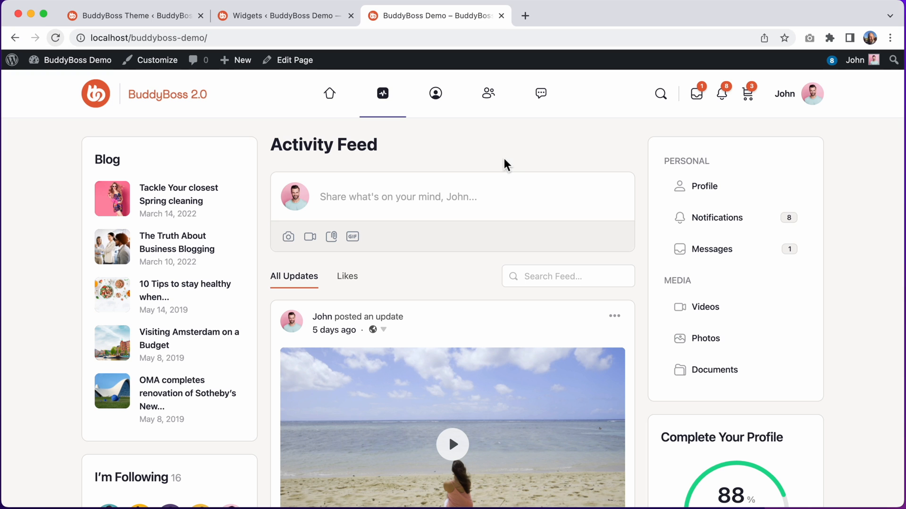
mouse_move(748, 282)
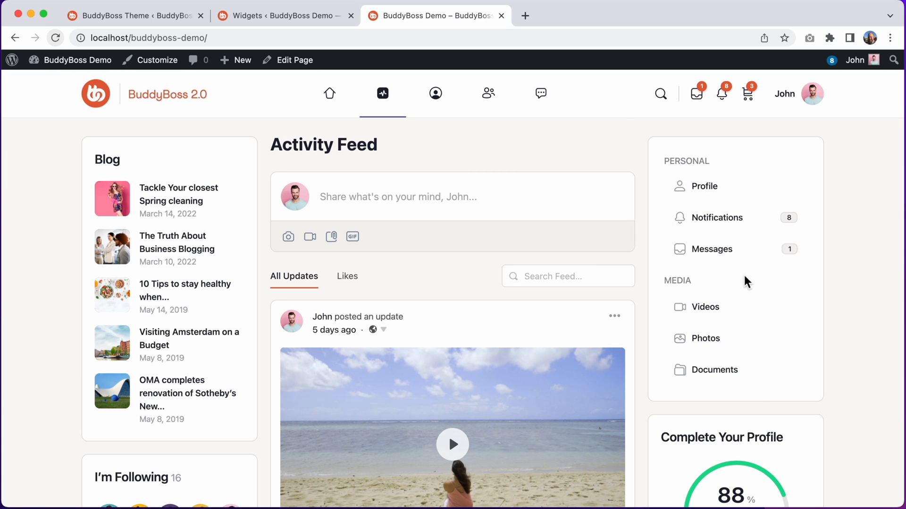